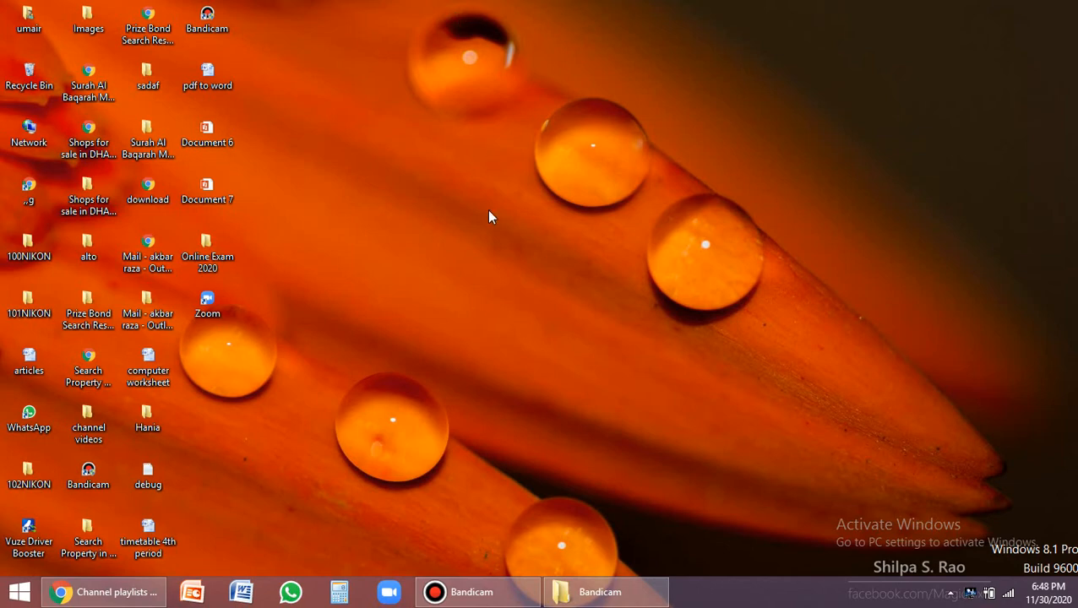
pyautogui.moveTo(490, 439)
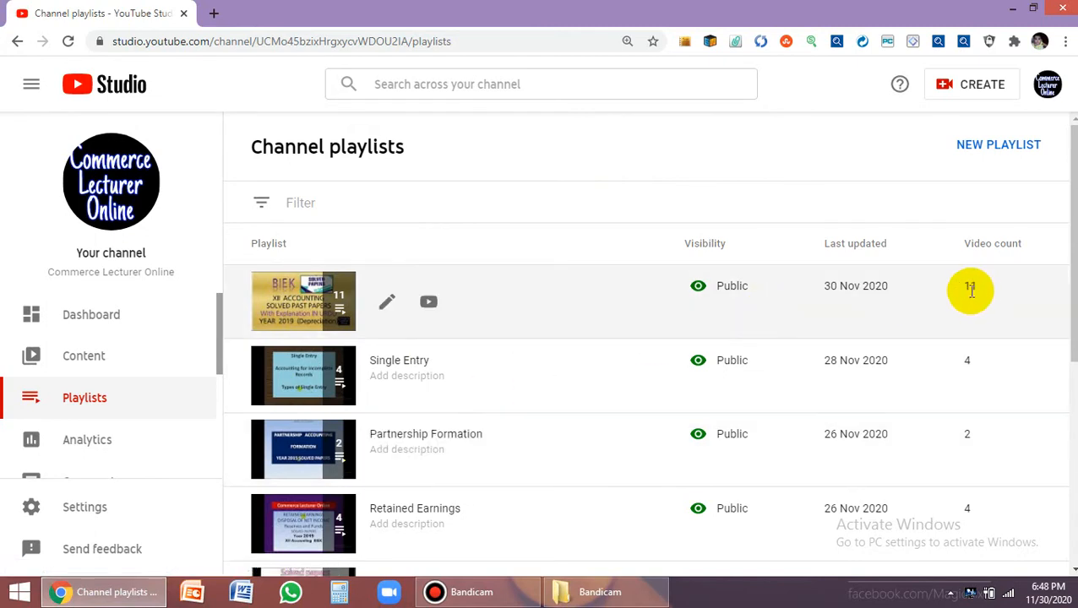
pyautogui.moveTo(304, 309)
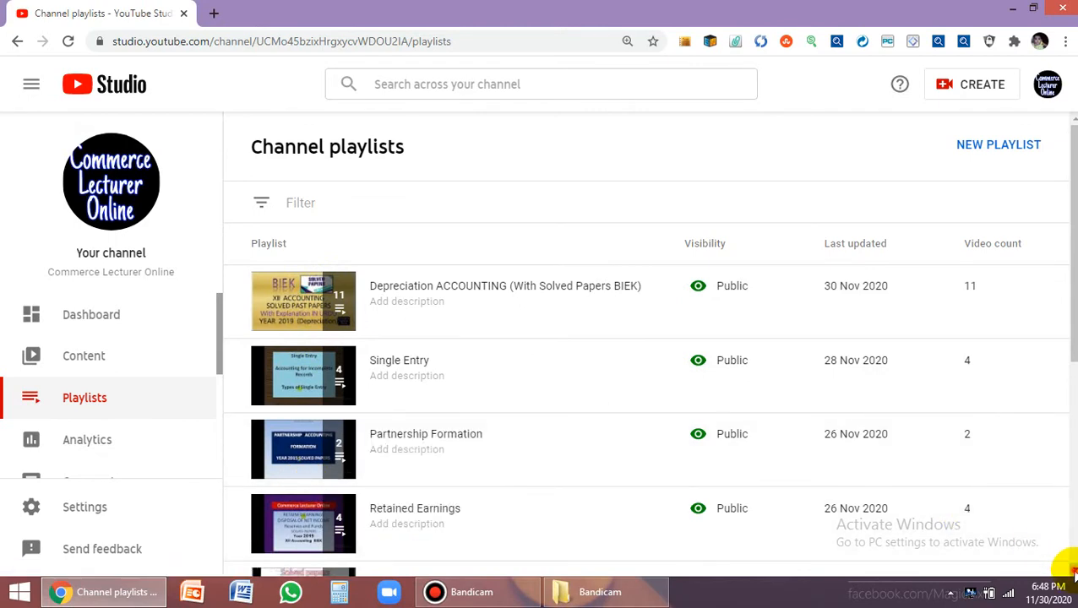
# - Restore Chrome and go to YouTube from the Google apps grid
pyautogui.scroll(-3)
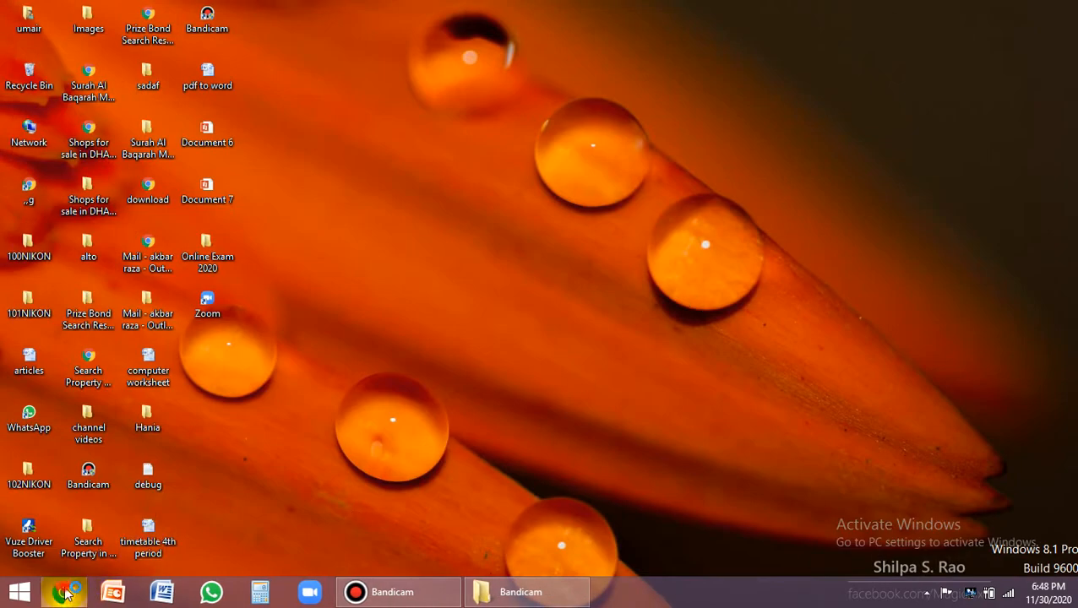
pyautogui.click(62, 588)
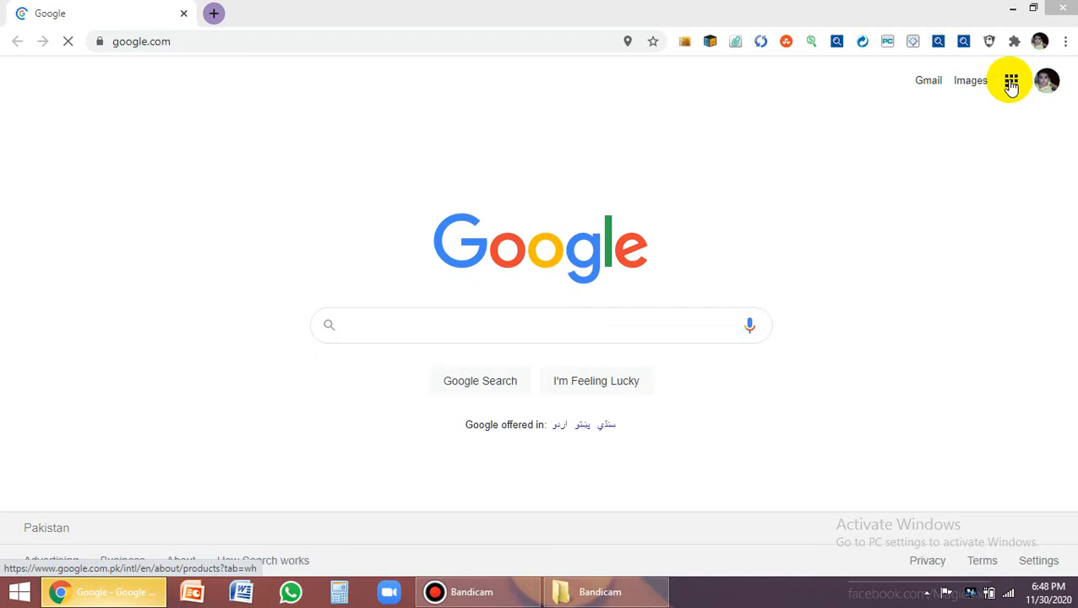
pyautogui.click(1010, 81)
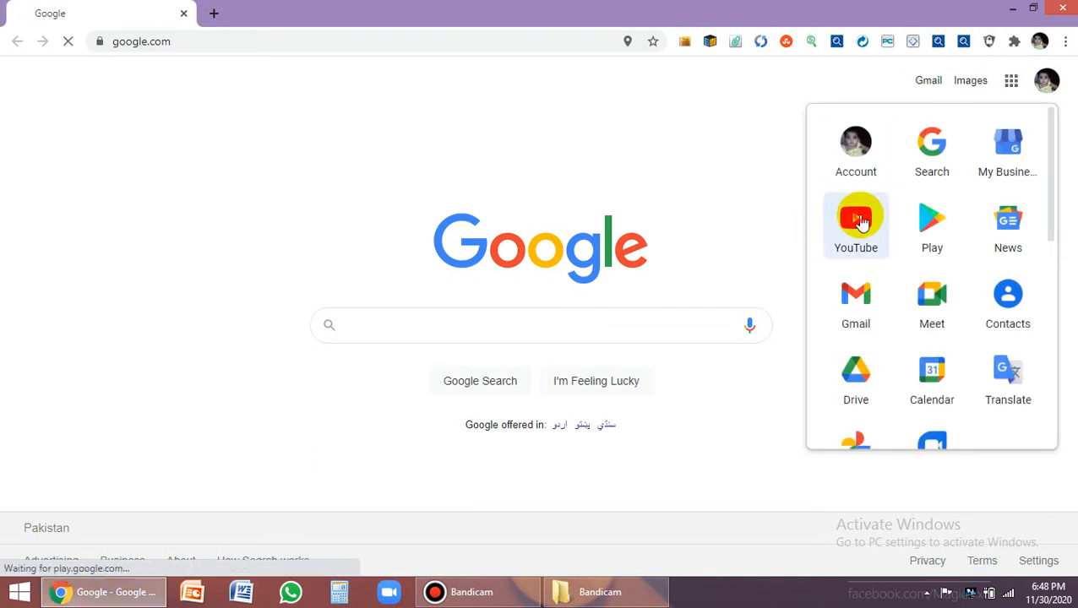
pyautogui.click(855, 218)
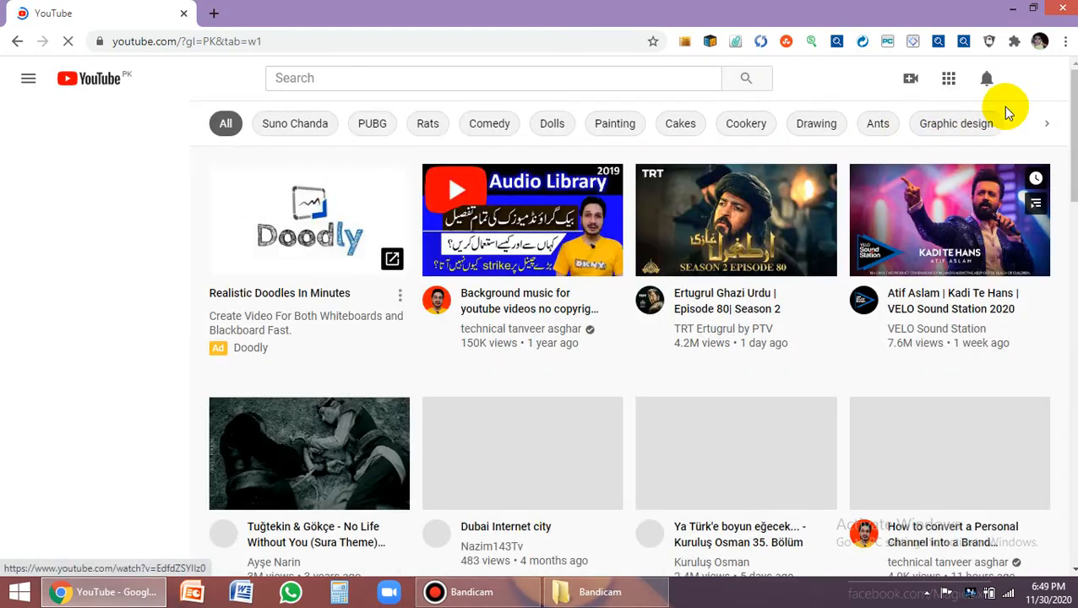
# - Bring up the signed-in account menu on the YouTube home page
pyautogui.click(27, 78)
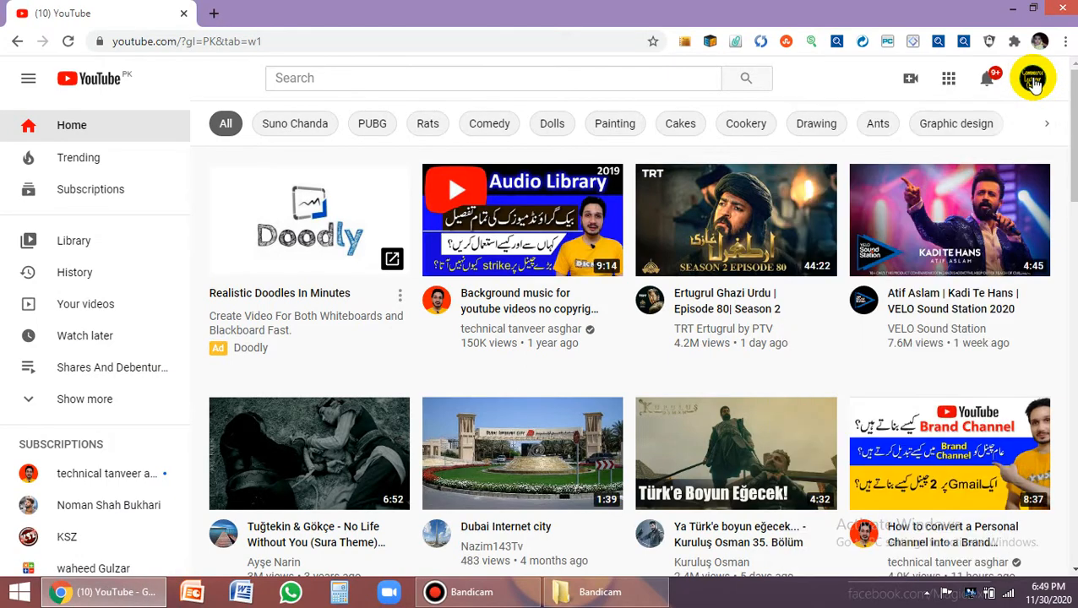
pyautogui.click(1038, 81)
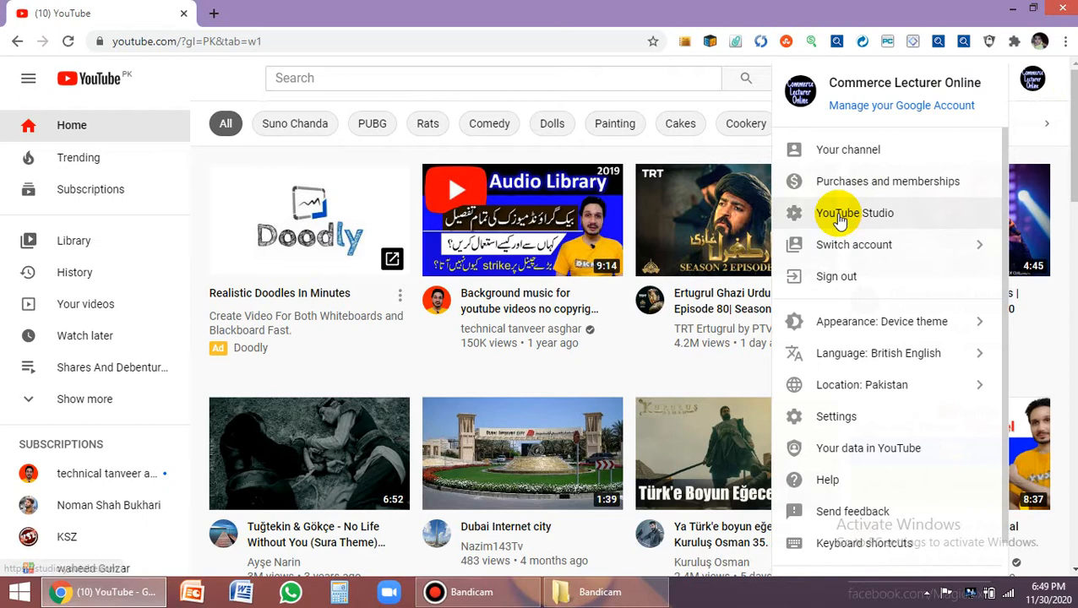
# - Enter YouTube Studio and show the channel's Playlists page
pyautogui.click(854, 212)
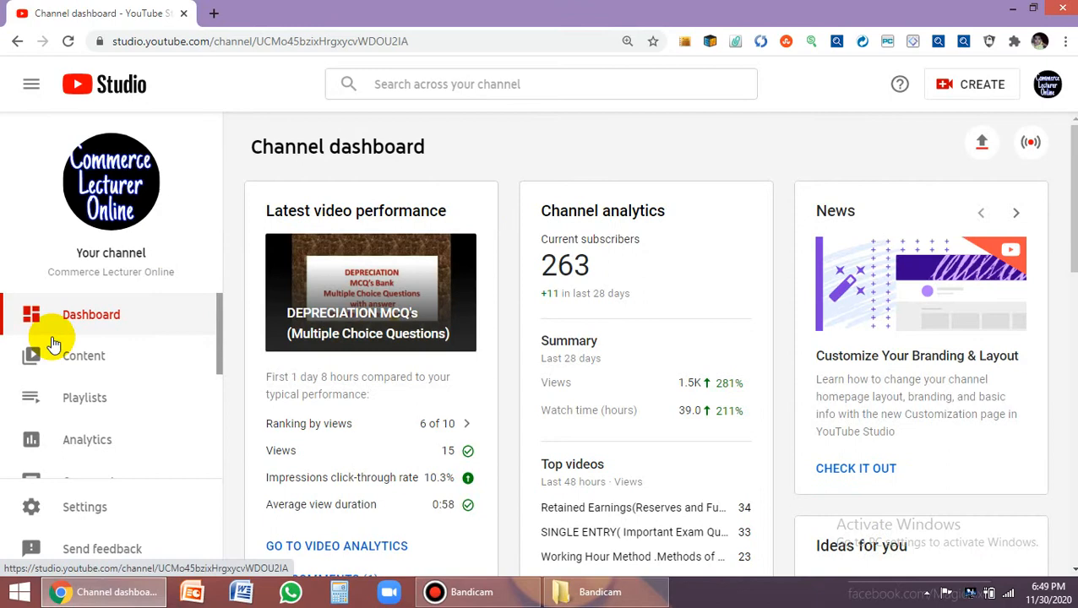
pyautogui.moveTo(77, 355)
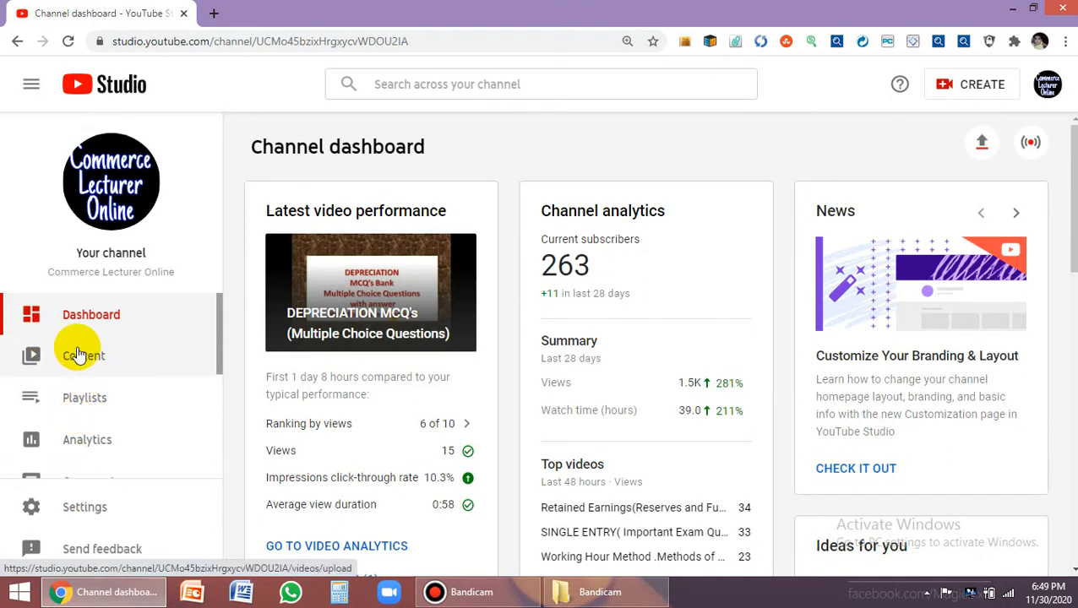
pyautogui.moveTo(77, 388)
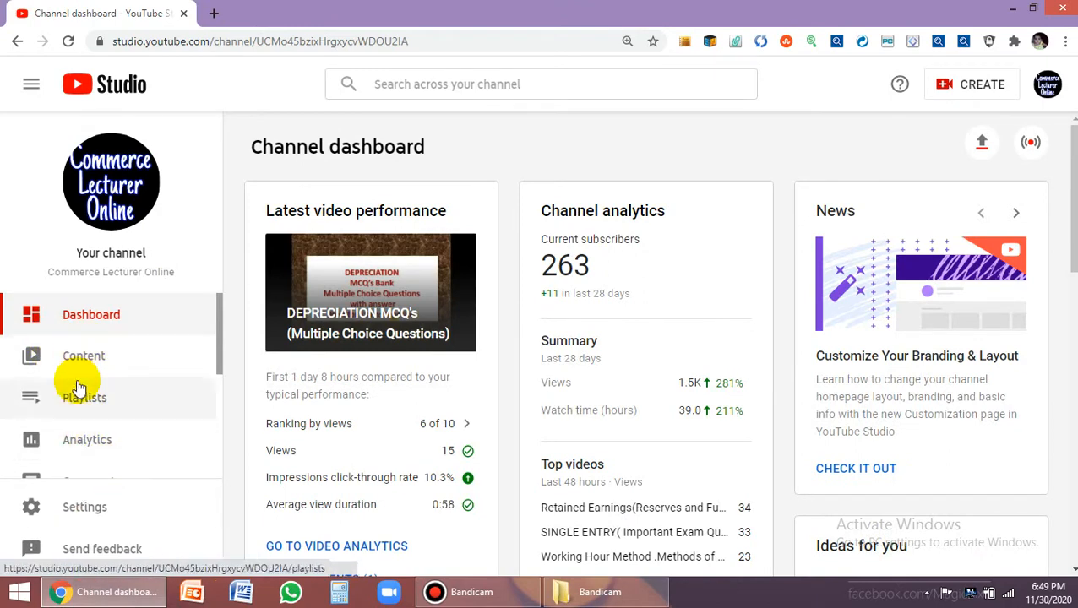
pyautogui.moveTo(76, 402)
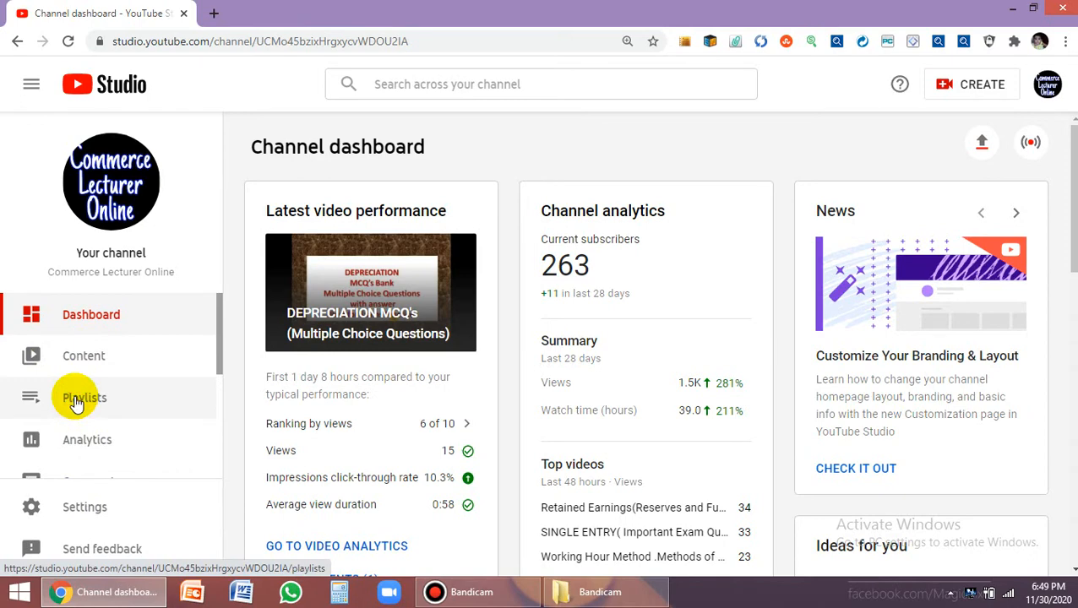
pyautogui.click(83, 398)
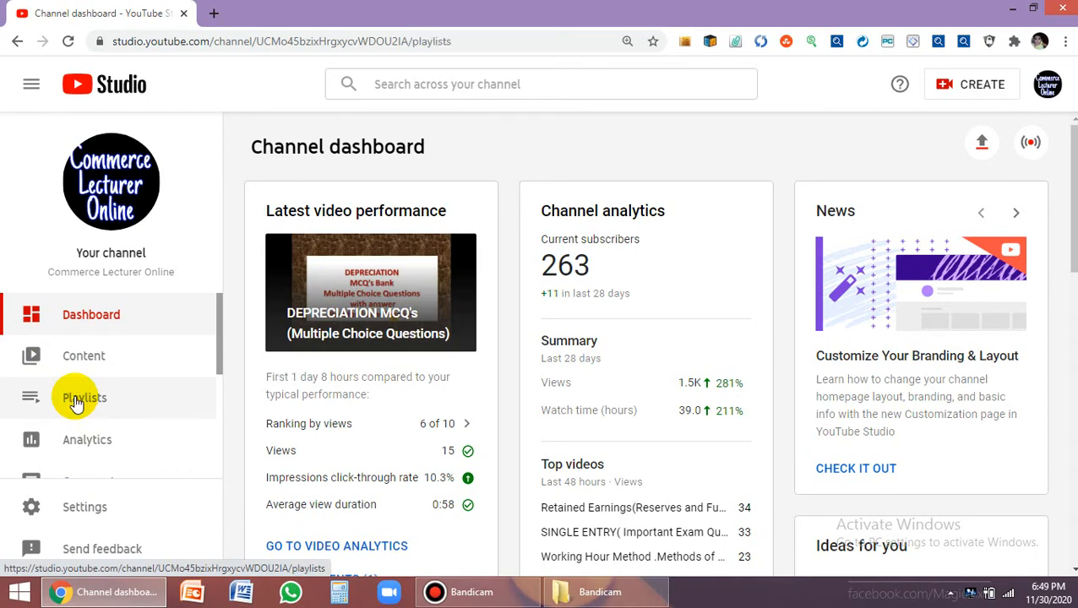
pyautogui.click(78, 397)
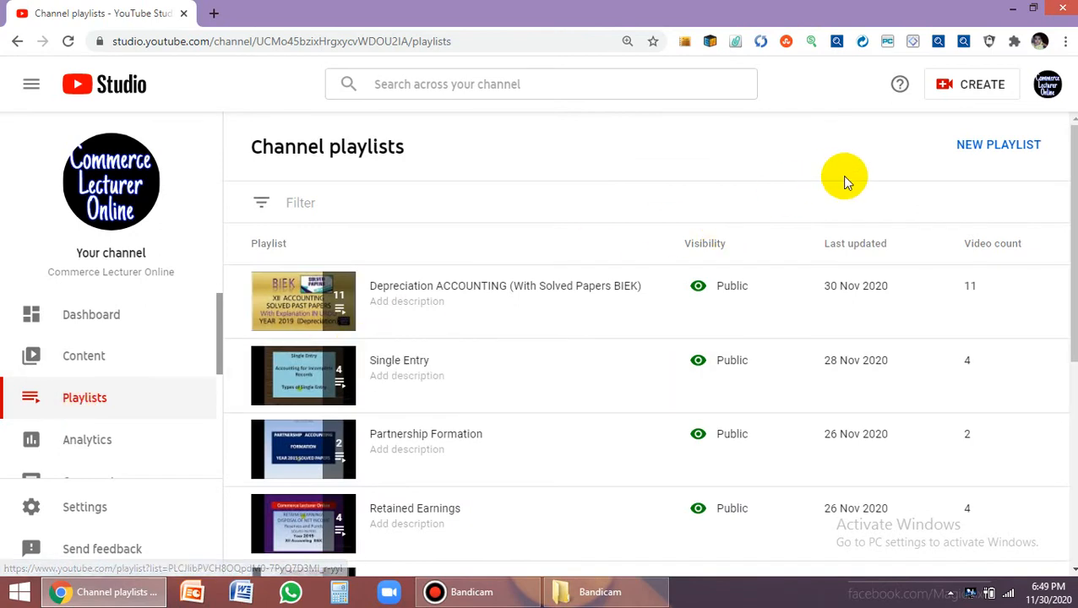
pyautogui.moveTo(998, 138)
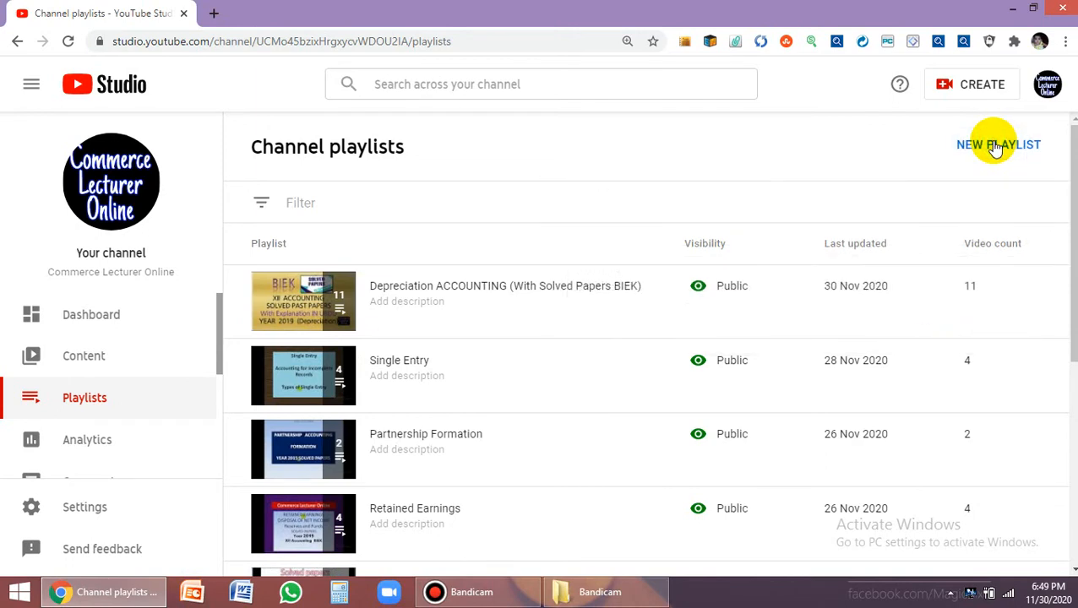
# - Create a new playlist titled 'Extras' with Public visibility
pyautogui.click(997, 146)
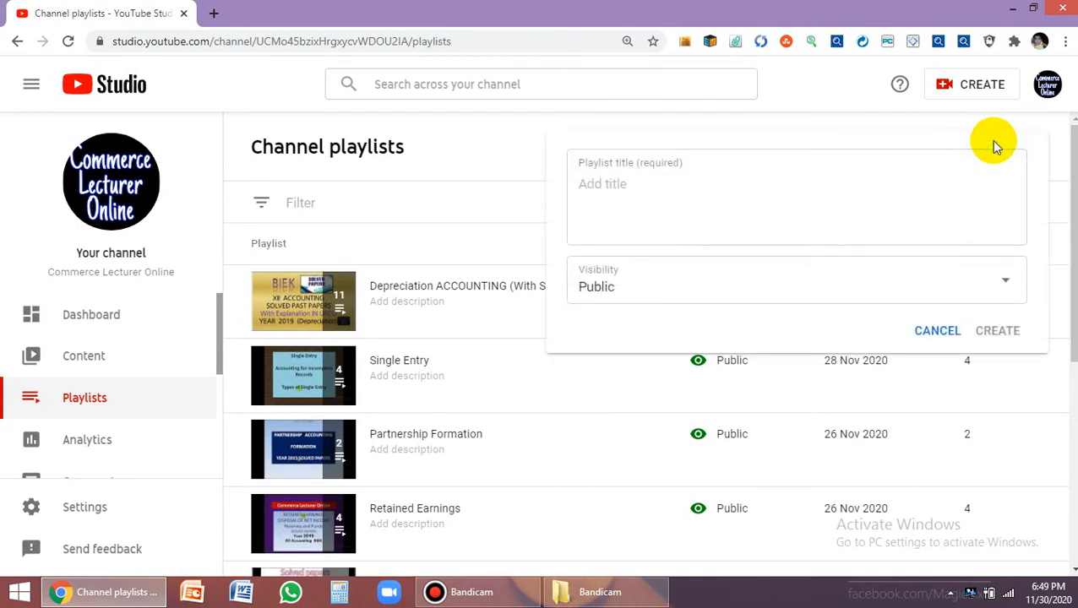
pyautogui.click(628, 184)
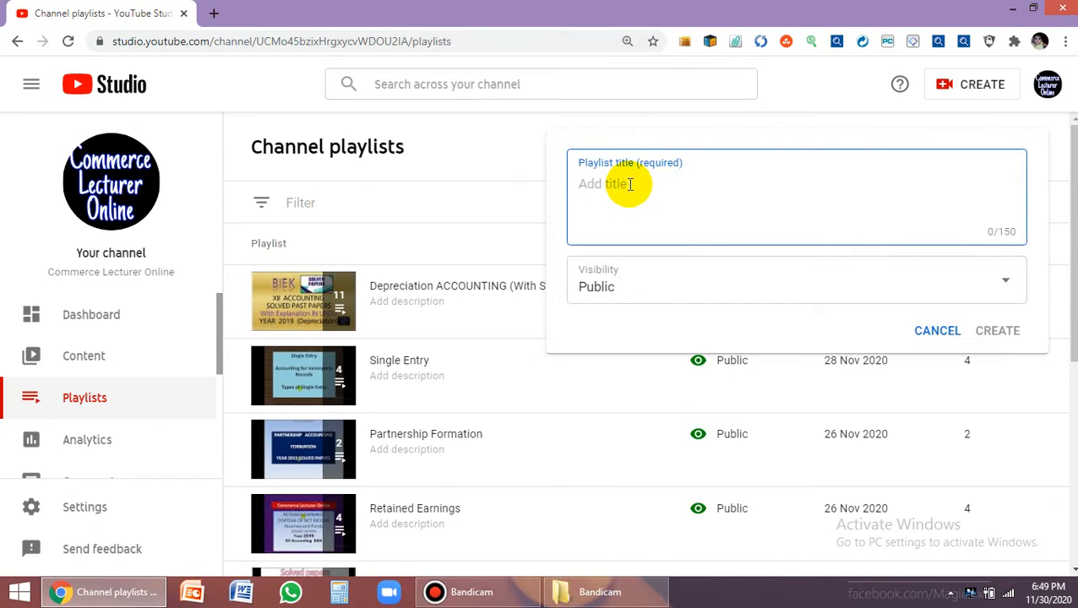
pyautogui.write('ex')
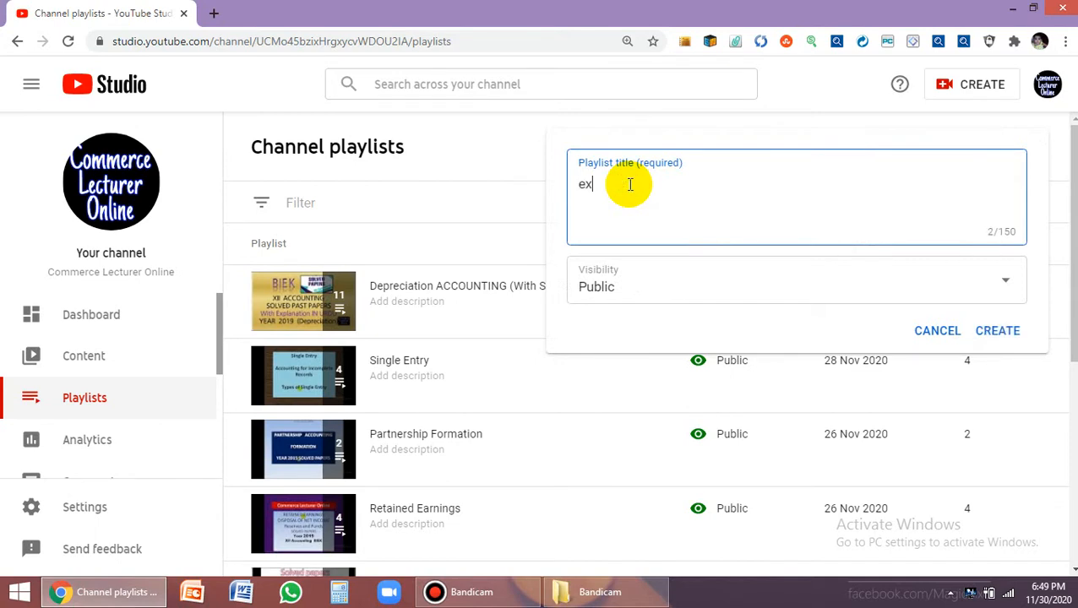
pyautogui.write('tras')
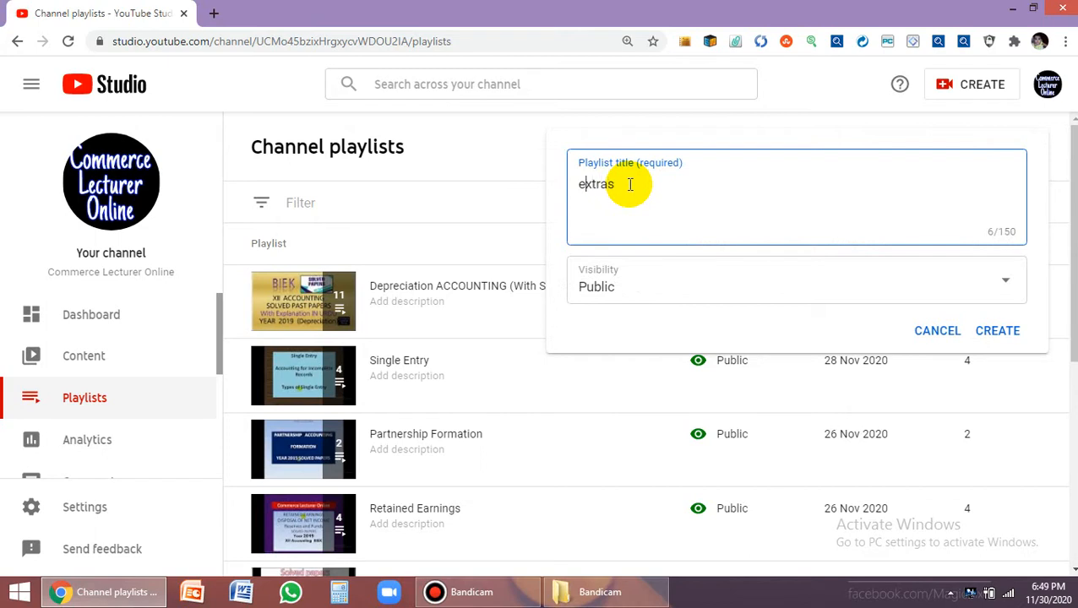
pyautogui.press('Backspace')
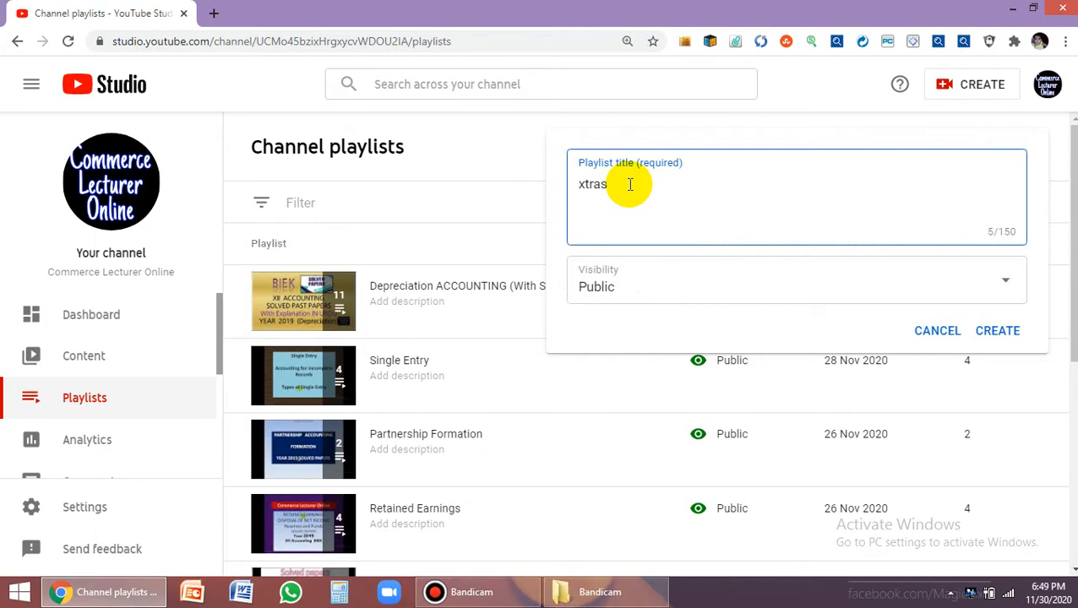
pyautogui.write('Extras')
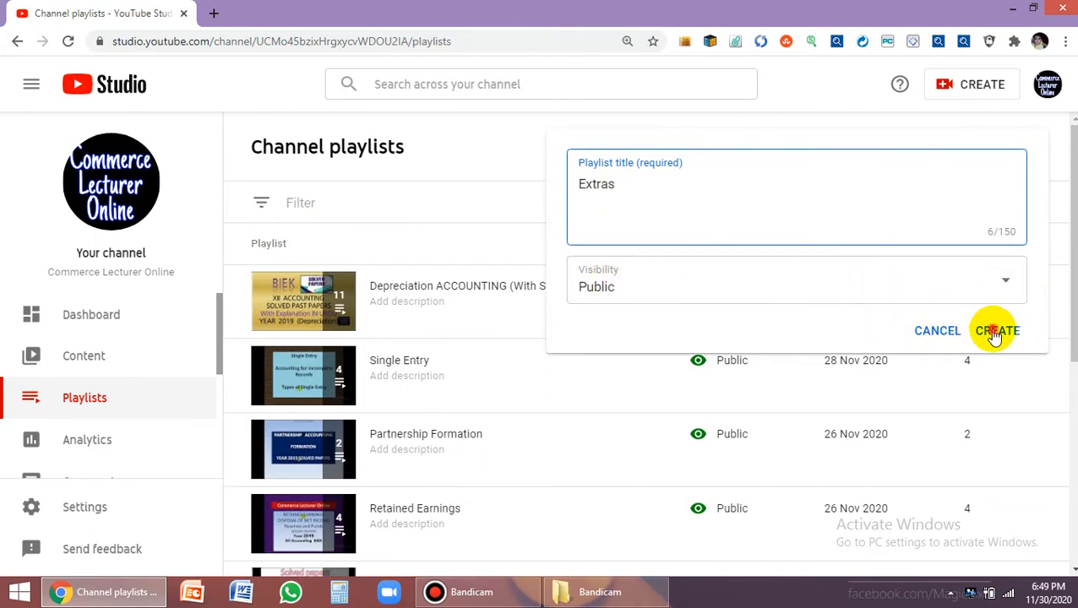
pyautogui.click(997, 330)
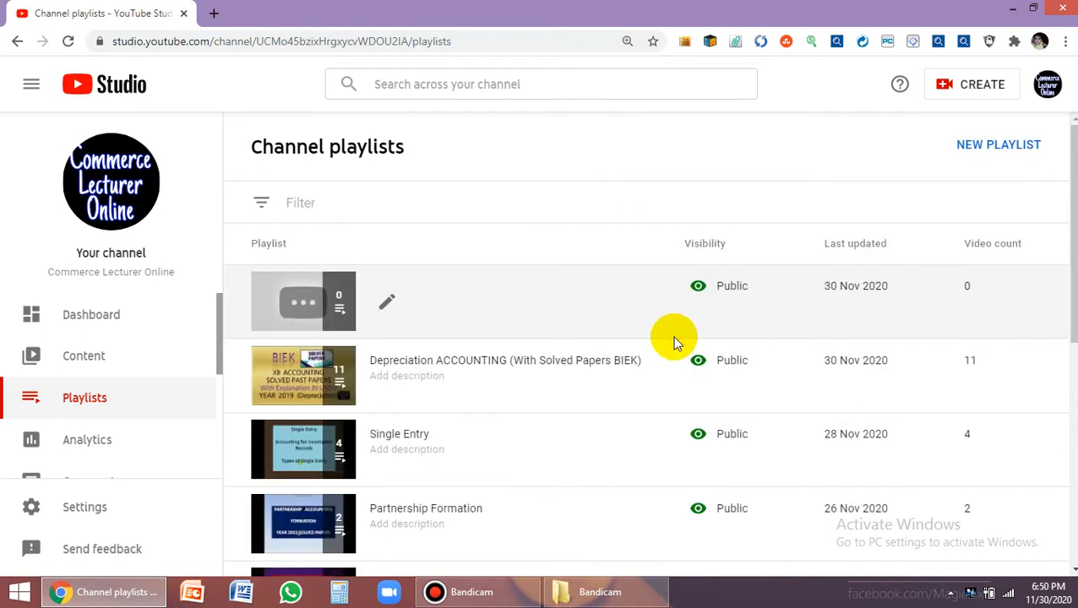
pyautogui.moveTo(392, 305)
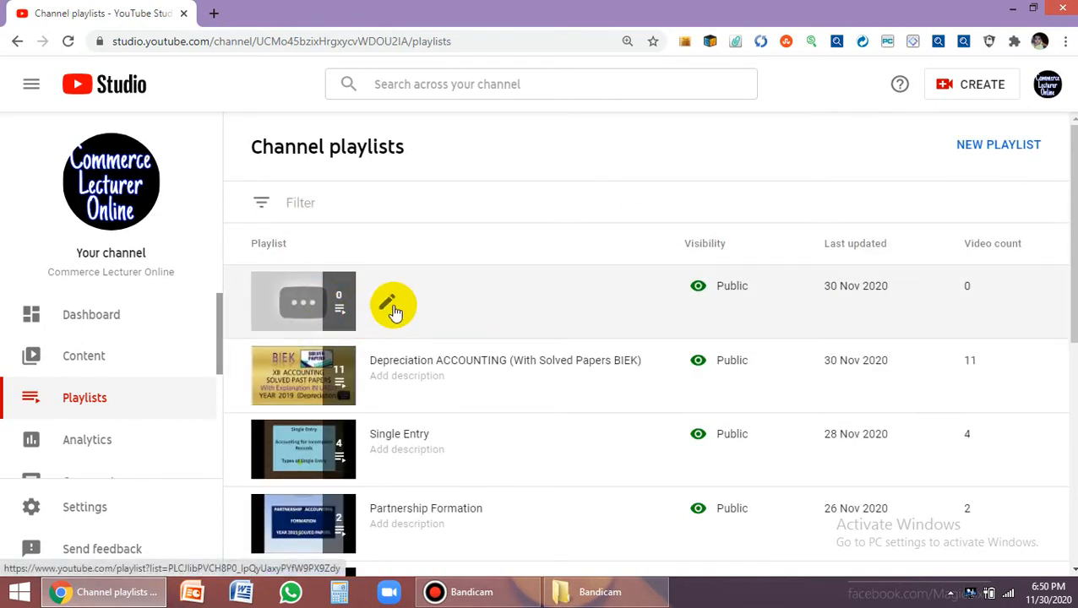
pyautogui.moveTo(359, 311)
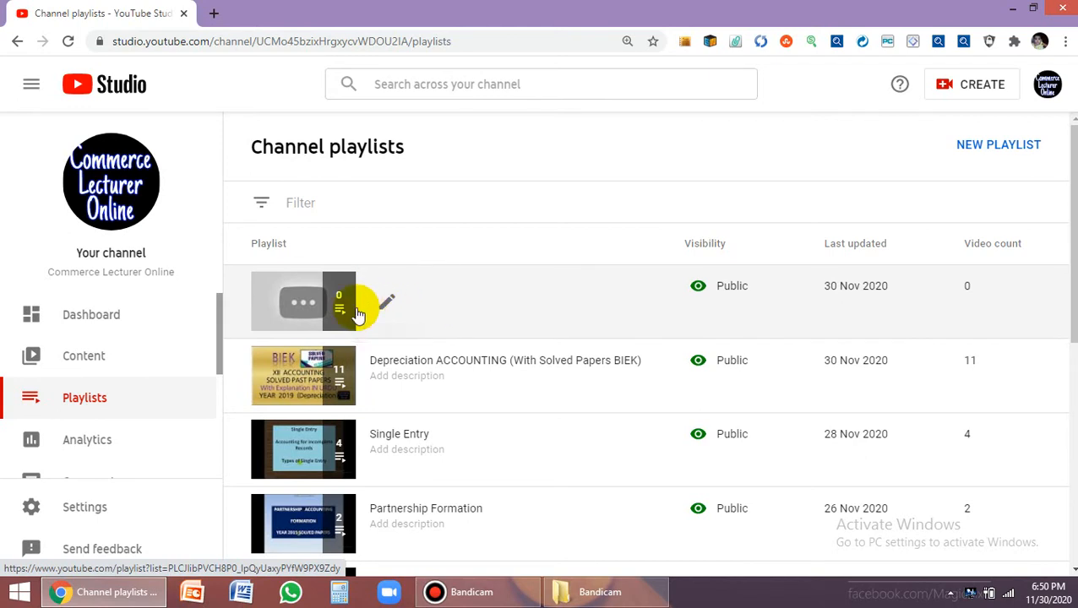
pyautogui.moveTo(1066, 321)
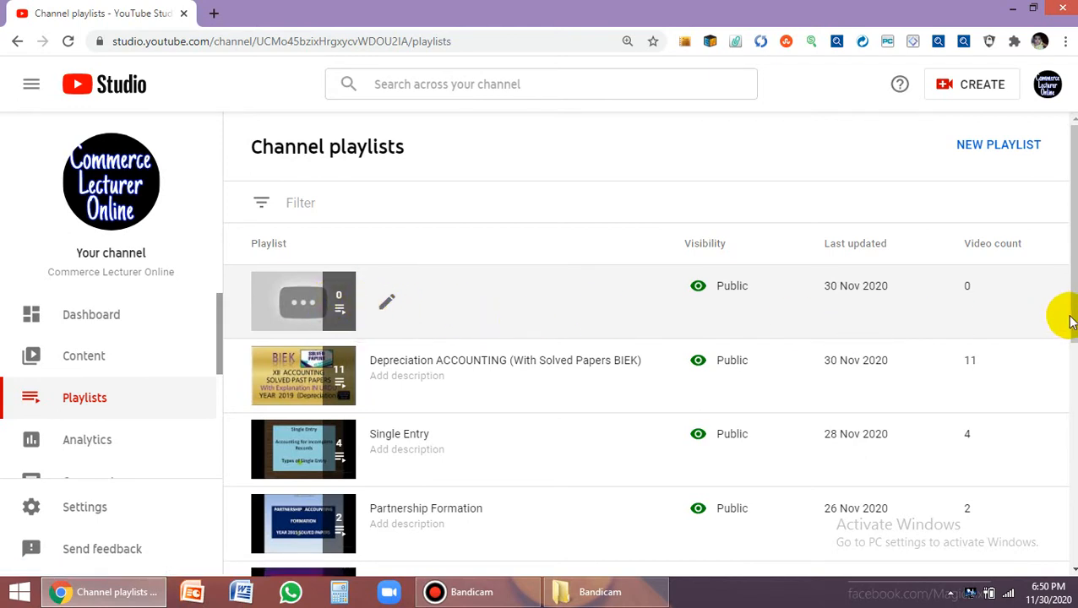
pyautogui.scroll(-3)
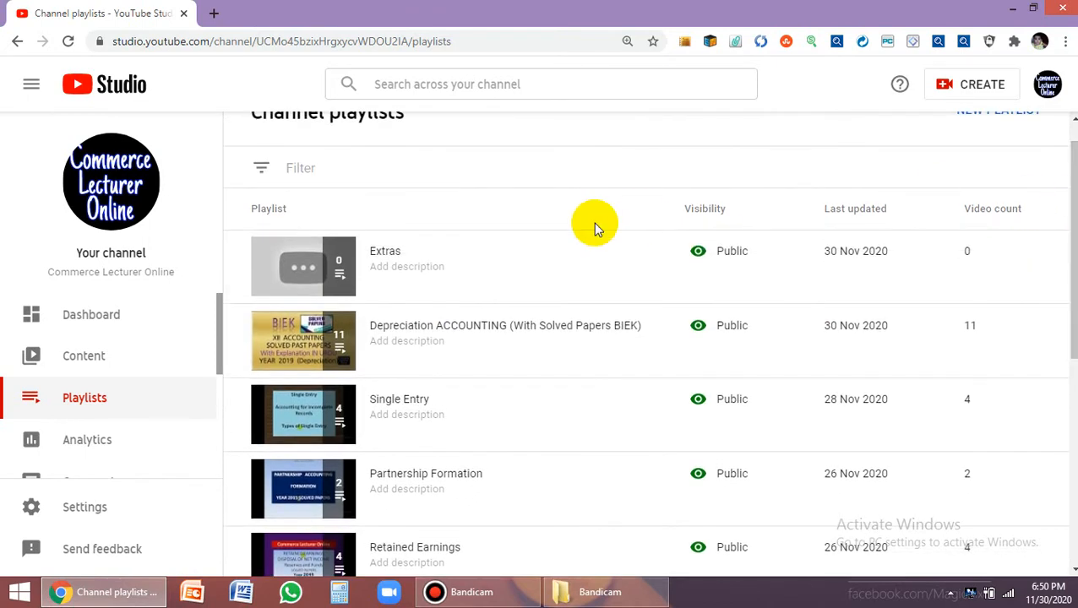
pyautogui.moveTo(405, 291)
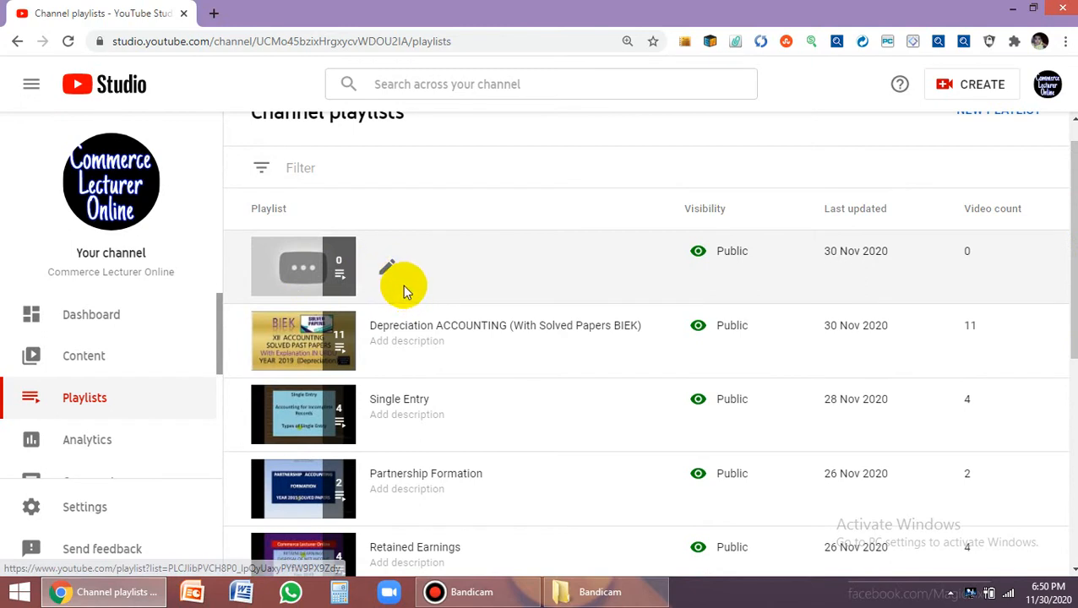
pyautogui.moveTo(1012, 243)
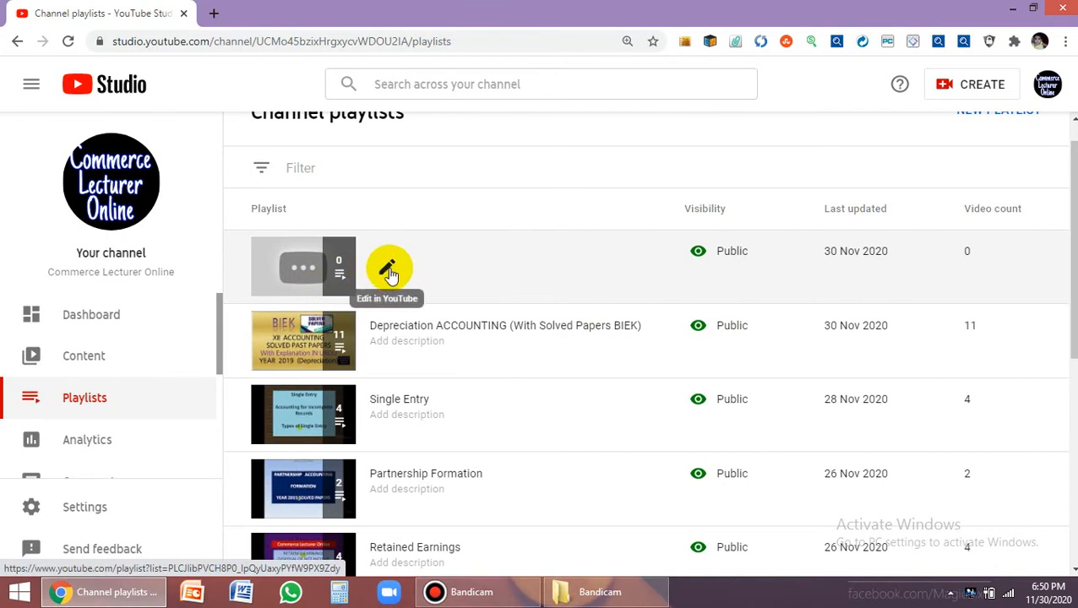
pyautogui.moveTo(615, 199)
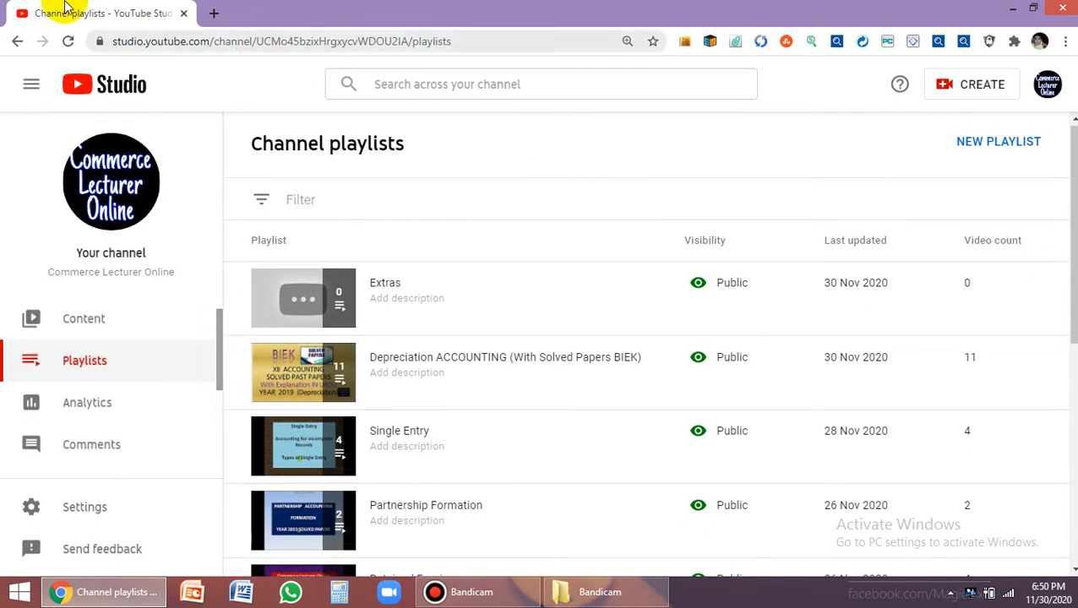
# - Go back from Channel playlists to the channel dashboard
pyautogui.click(22, 40)
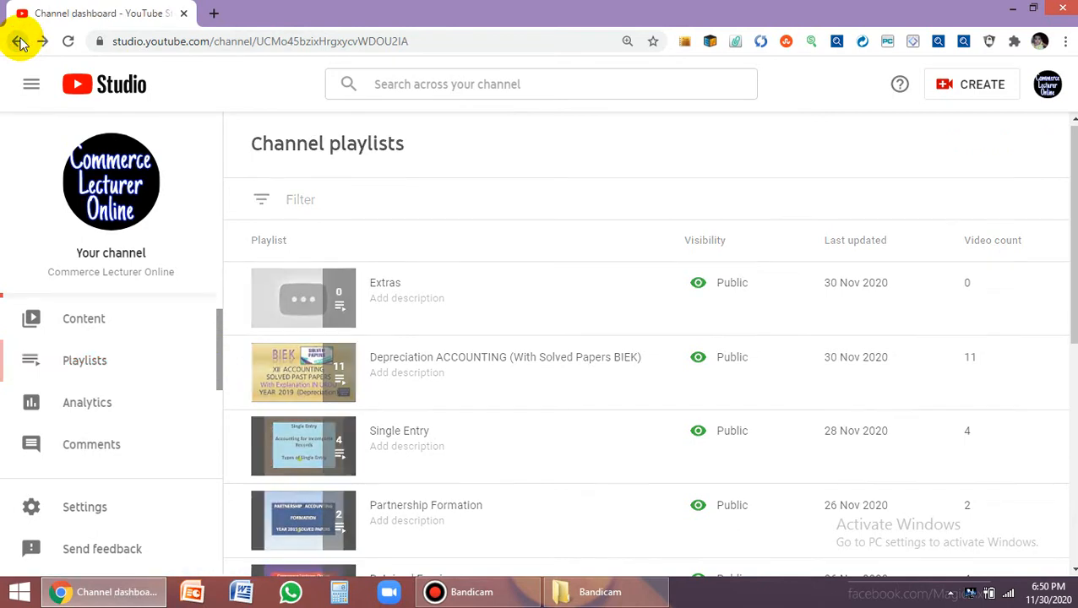
pyautogui.click(29, 41)
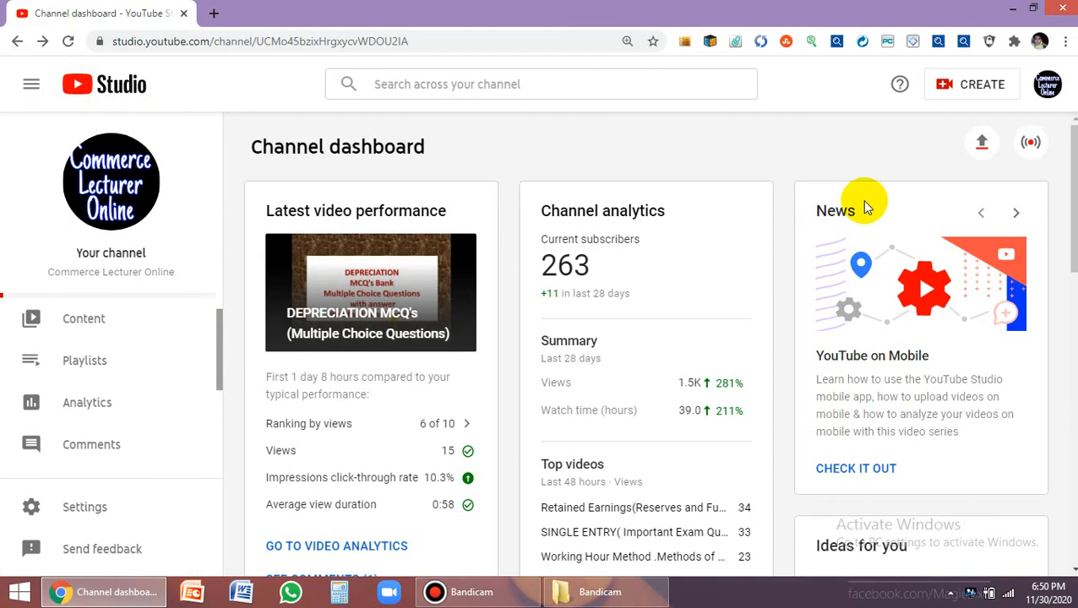
pyautogui.moveTo(1047, 84)
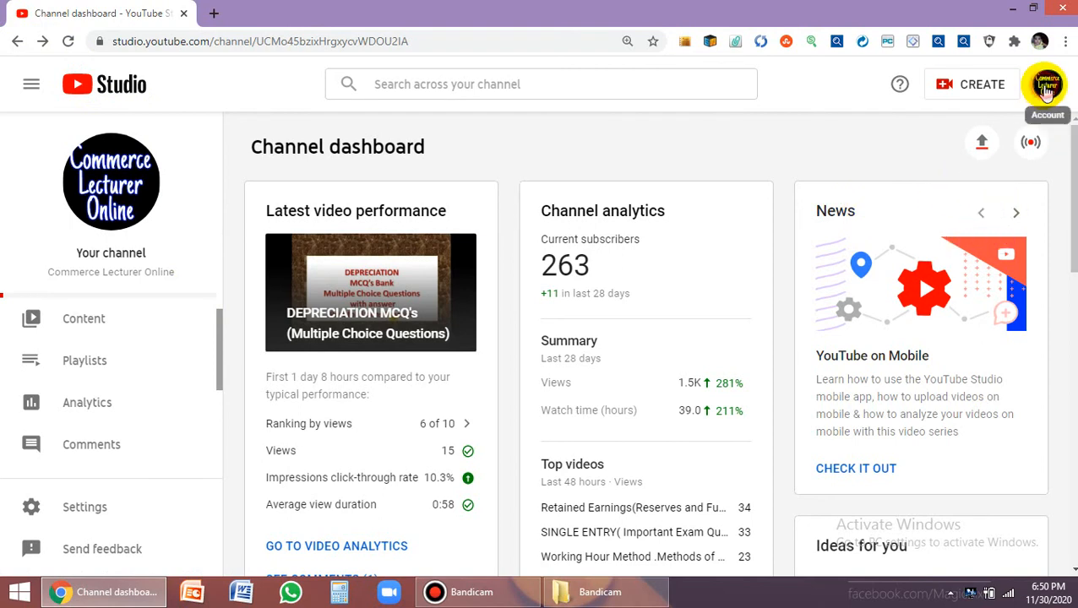
# - Switch to the channel's public YouTube page and show its Videos tab
pyautogui.click(1051, 85)
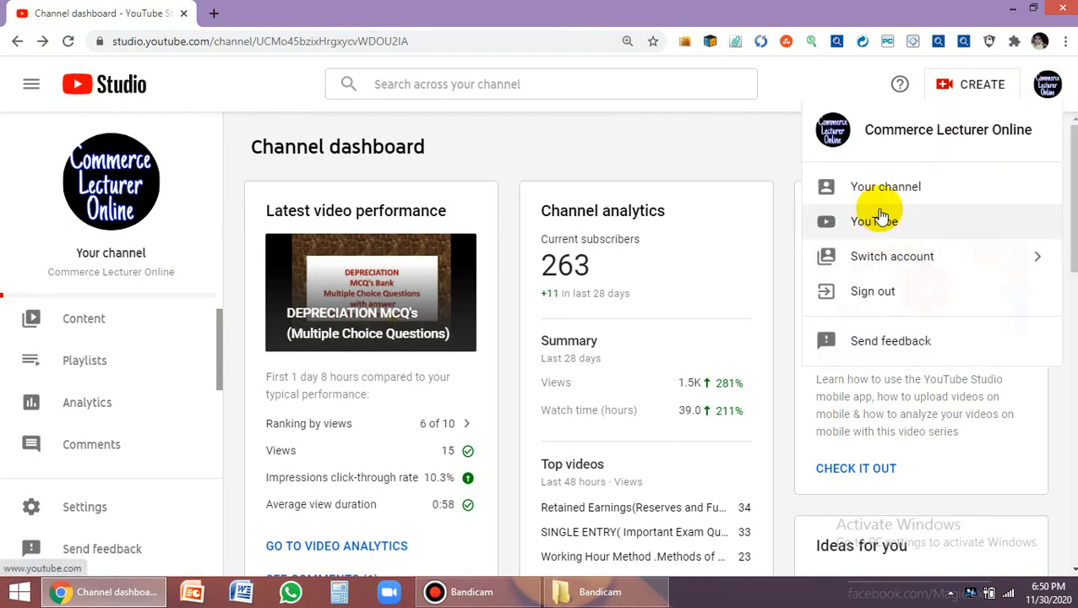
pyautogui.click(885, 186)
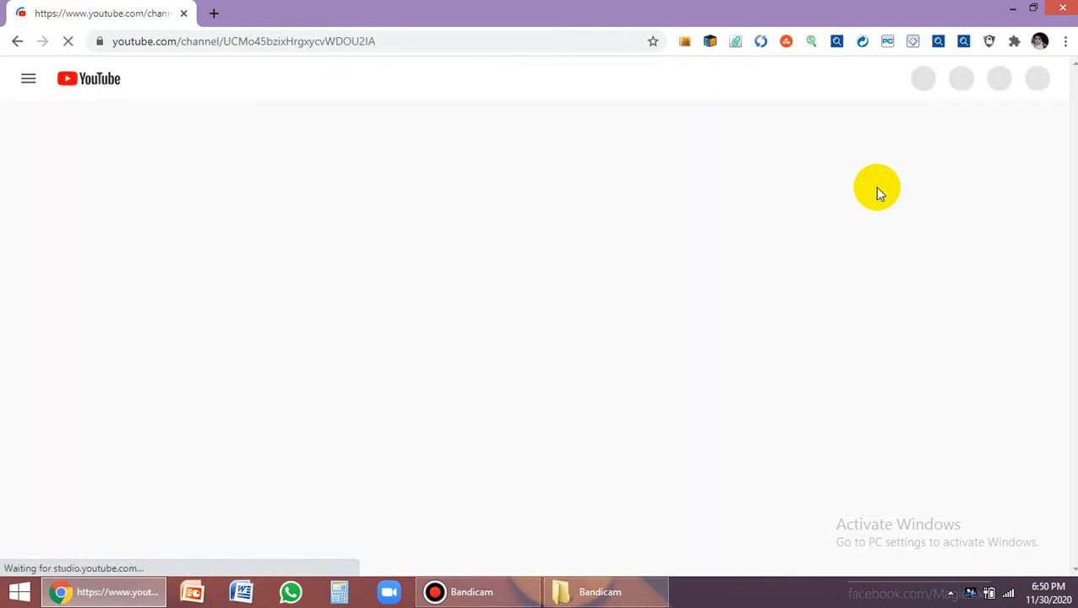
pyautogui.moveTo(513, 344)
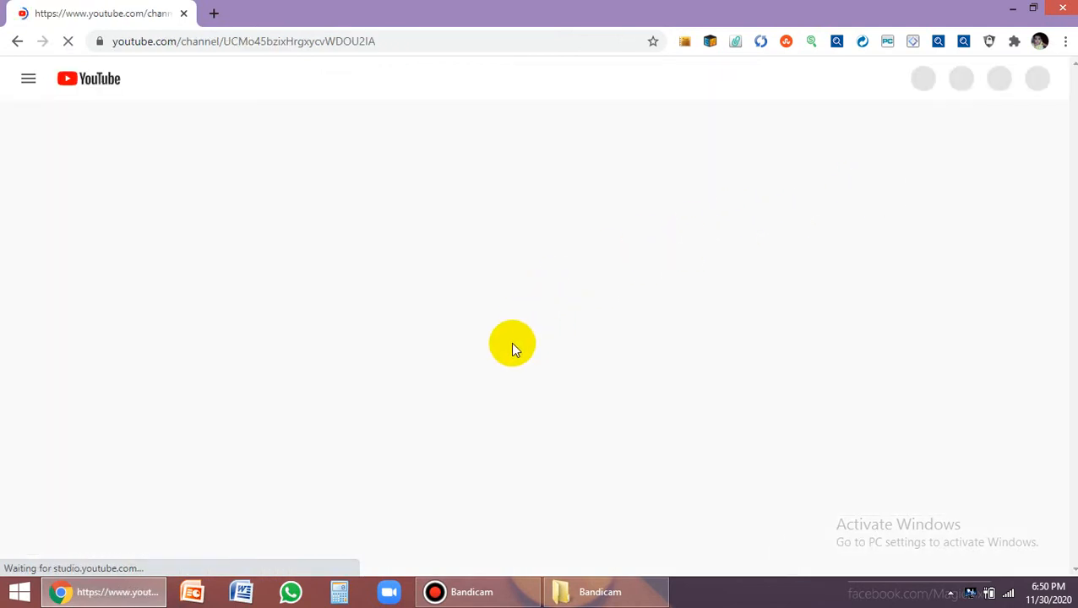
pyautogui.moveTo(279, 277)
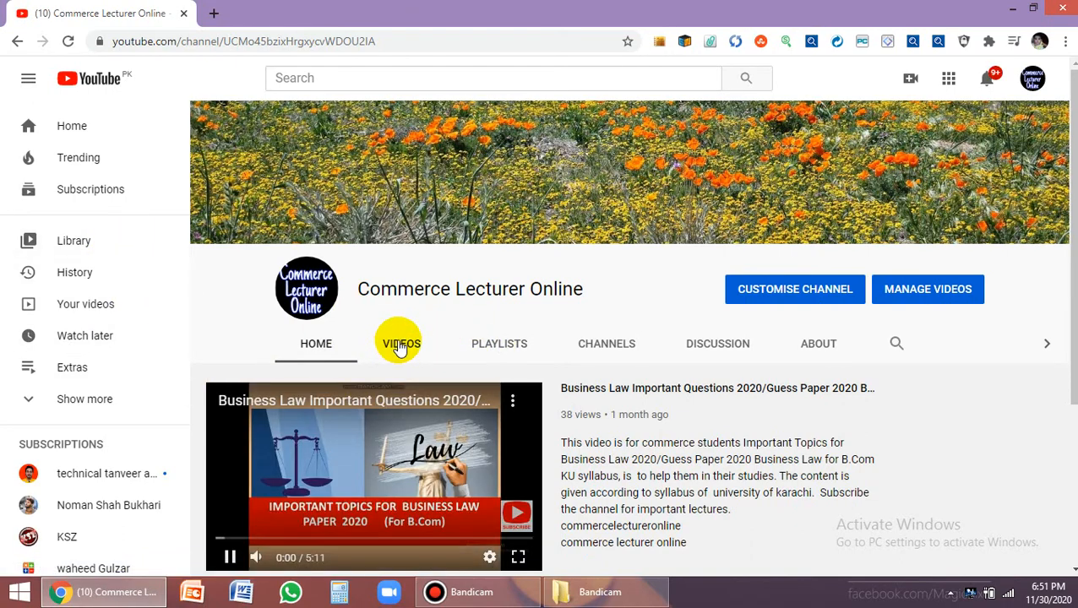
pyautogui.click(399, 343)
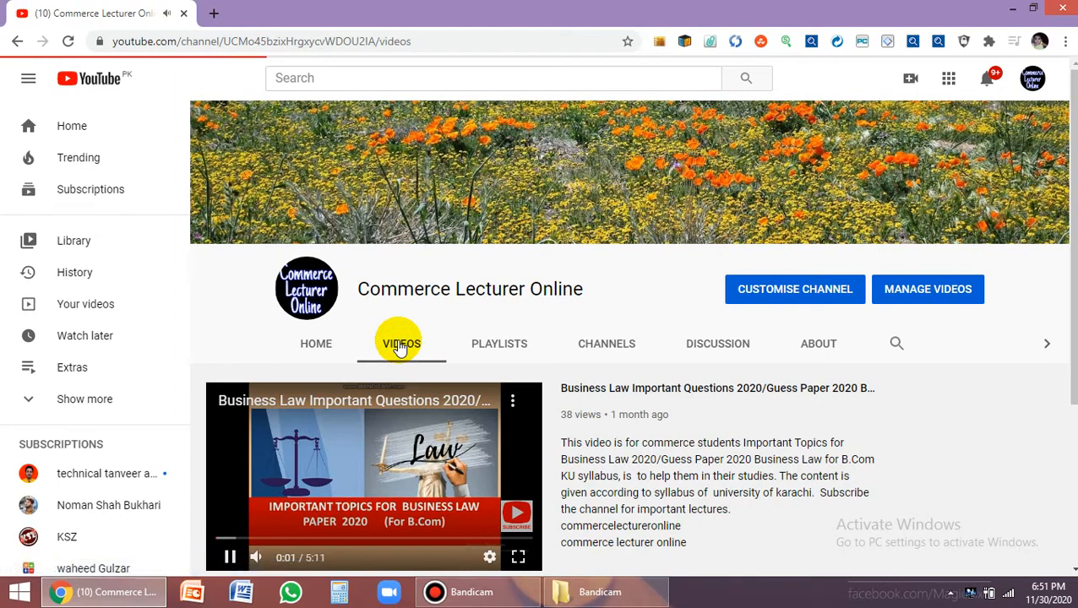
pyautogui.click(400, 345)
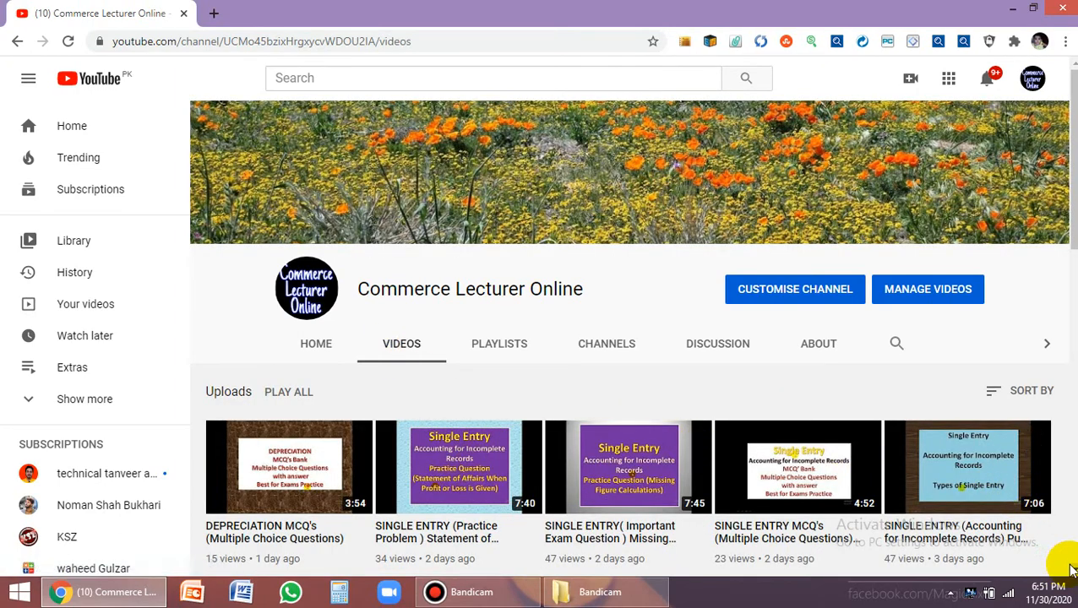
# - Scroll through the uploads and head to Studio to manage the videos
pyautogui.scroll(-3)
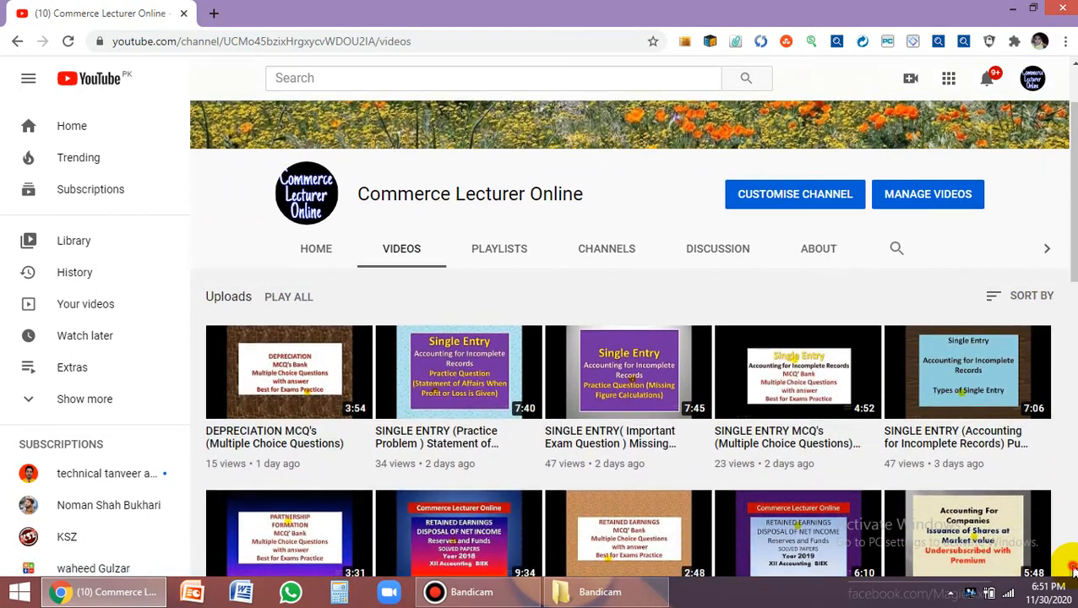
pyautogui.scroll(-3)
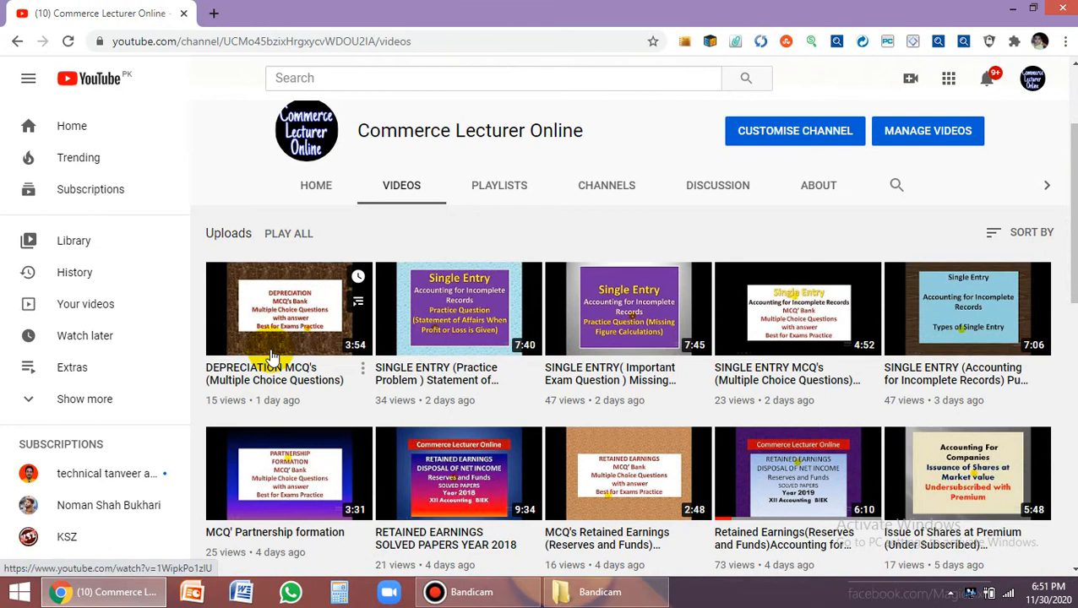
pyautogui.moveTo(300, 304)
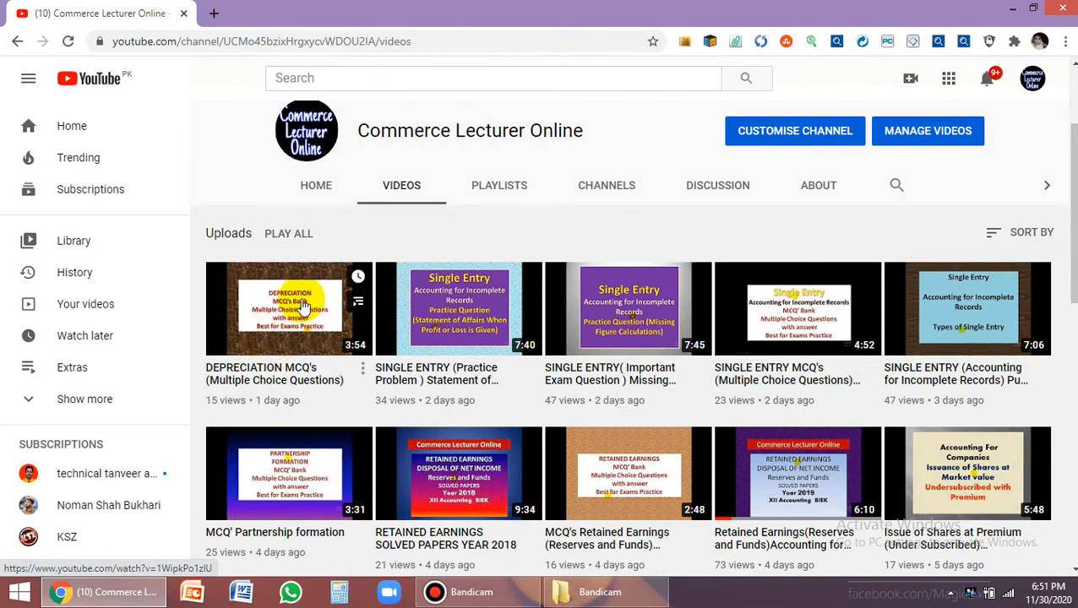
pyautogui.moveTo(267, 311)
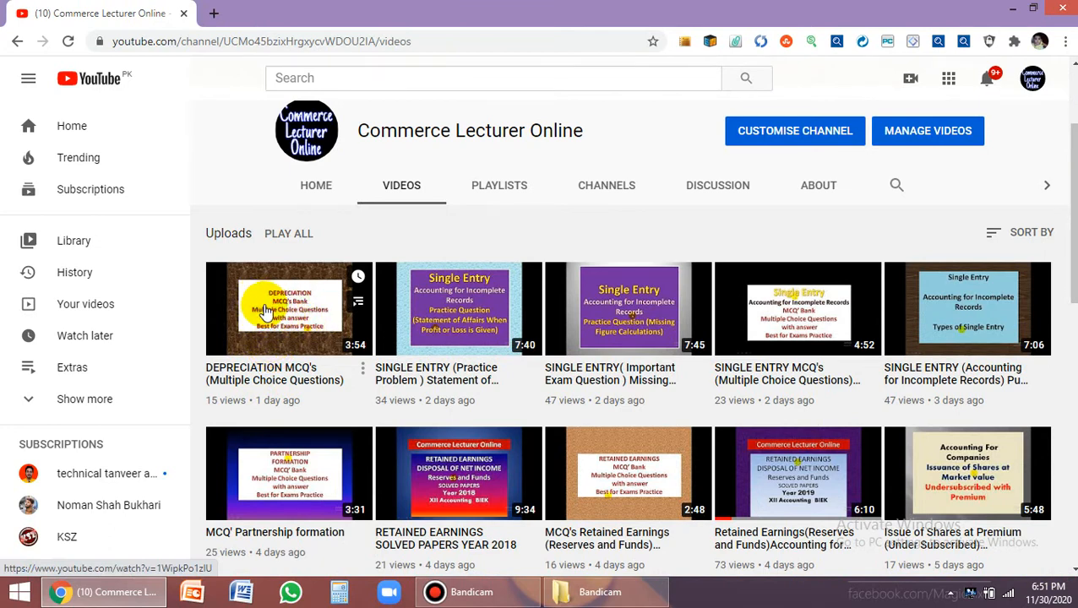
pyautogui.moveTo(927, 130)
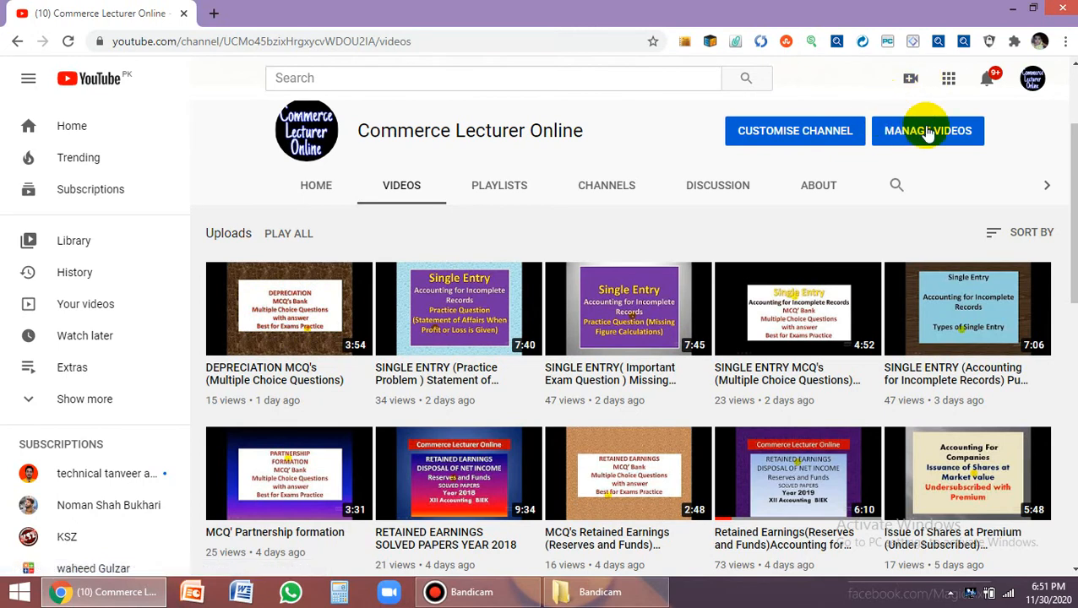
pyautogui.click(929, 130)
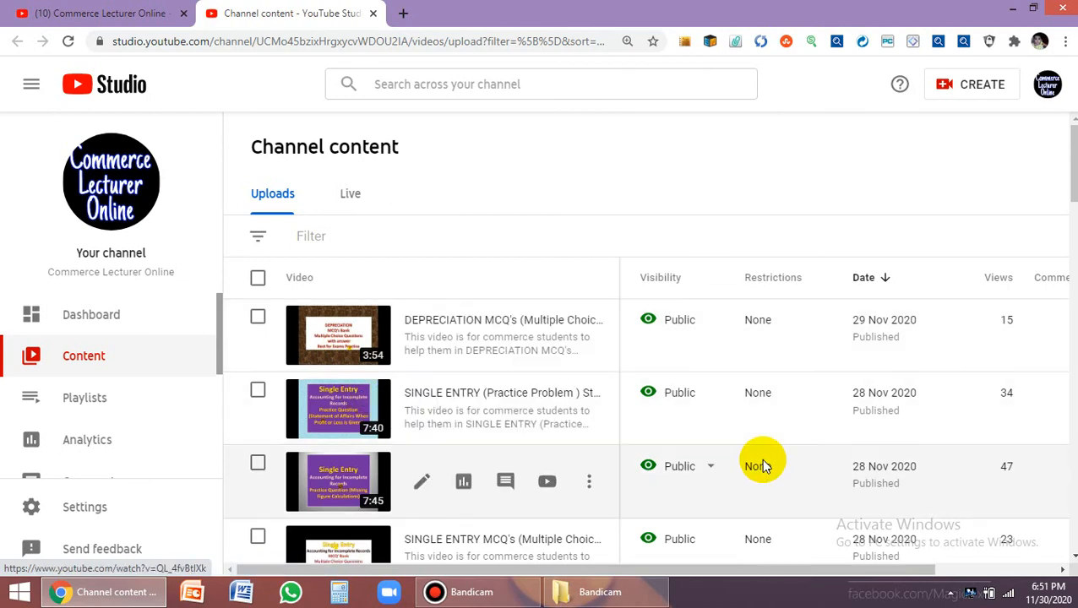
# - Scroll the content list and open details of the 27 Nov 2020 Single Entry video
pyautogui.scroll(-3)
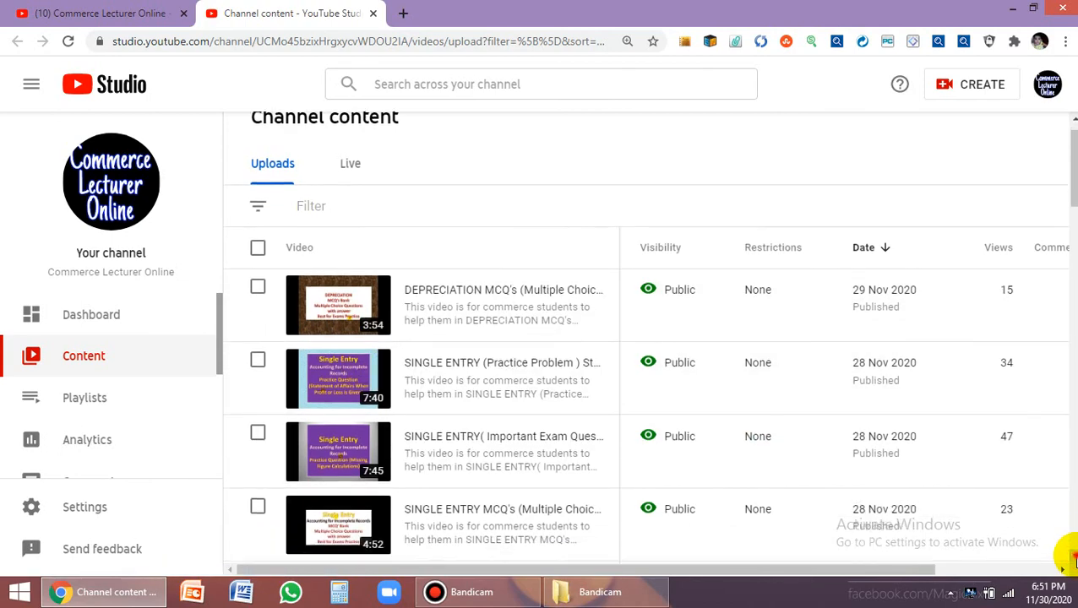
pyautogui.scroll(-3)
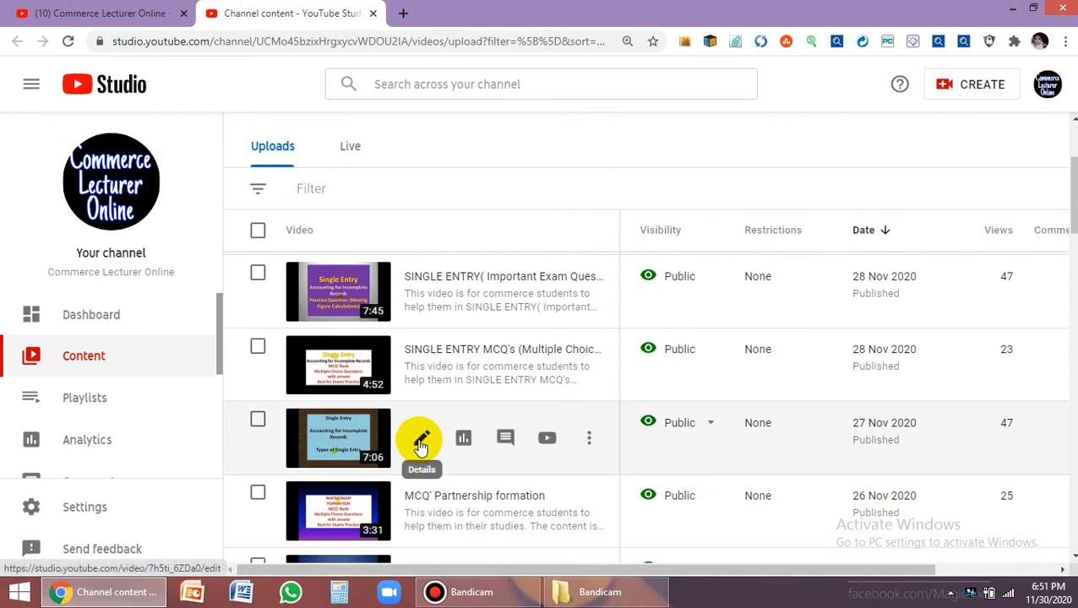
pyautogui.click(418, 439)
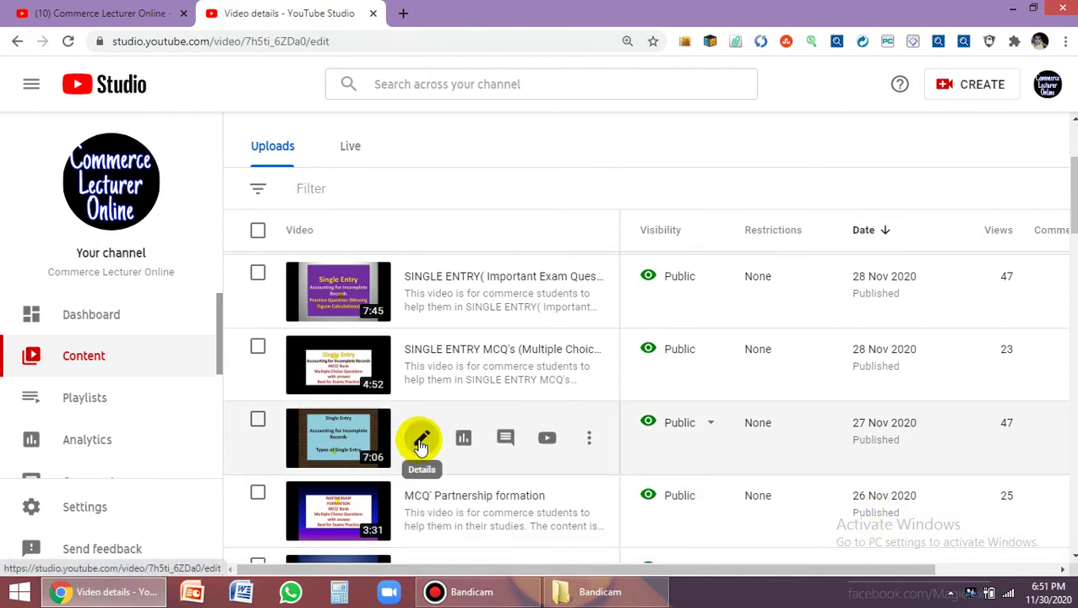
# - Scroll the video details page down to its Playlists section showing Single Entry
pyautogui.click(419, 440)
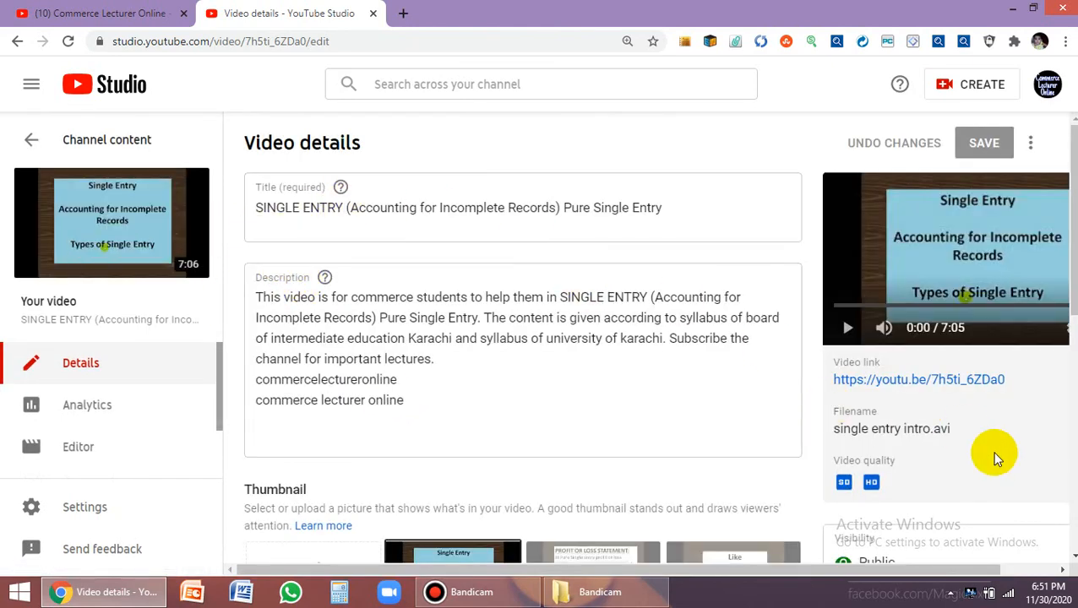
pyautogui.scroll(-3)
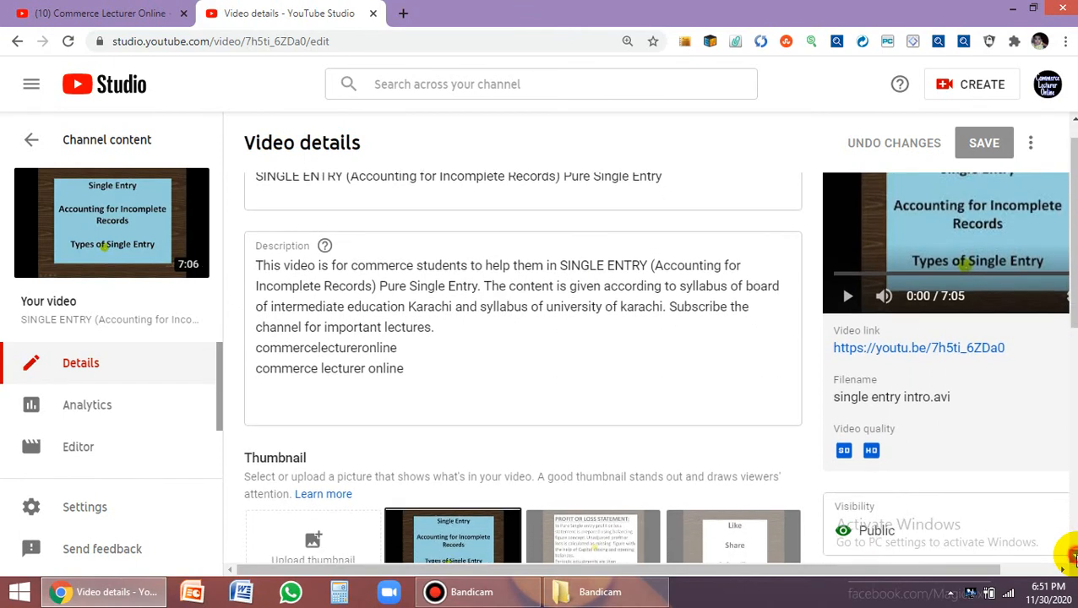
pyautogui.scroll(-3)
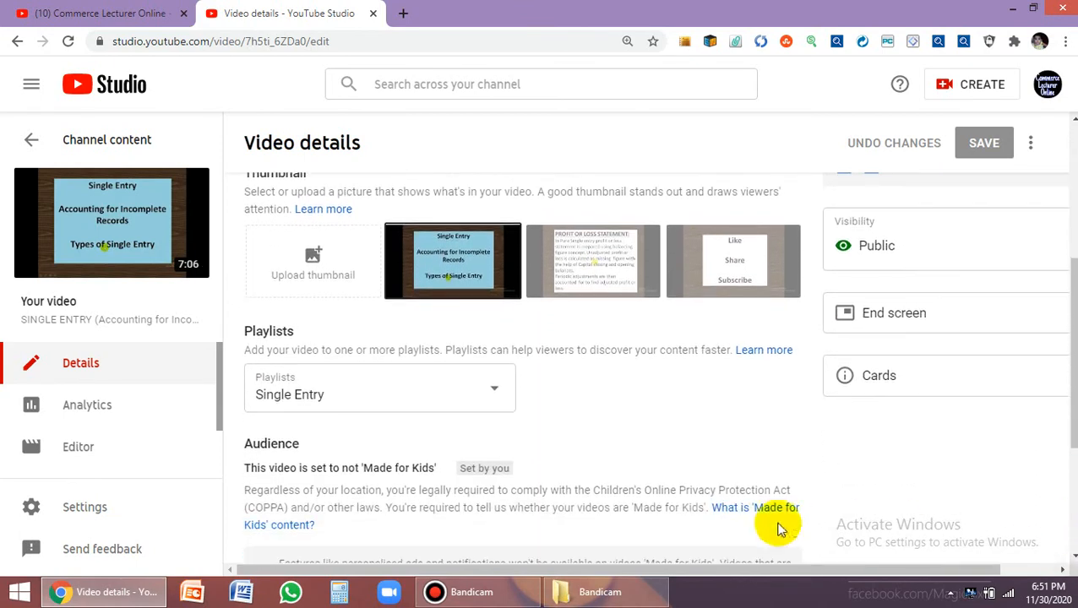
pyautogui.moveTo(269, 345)
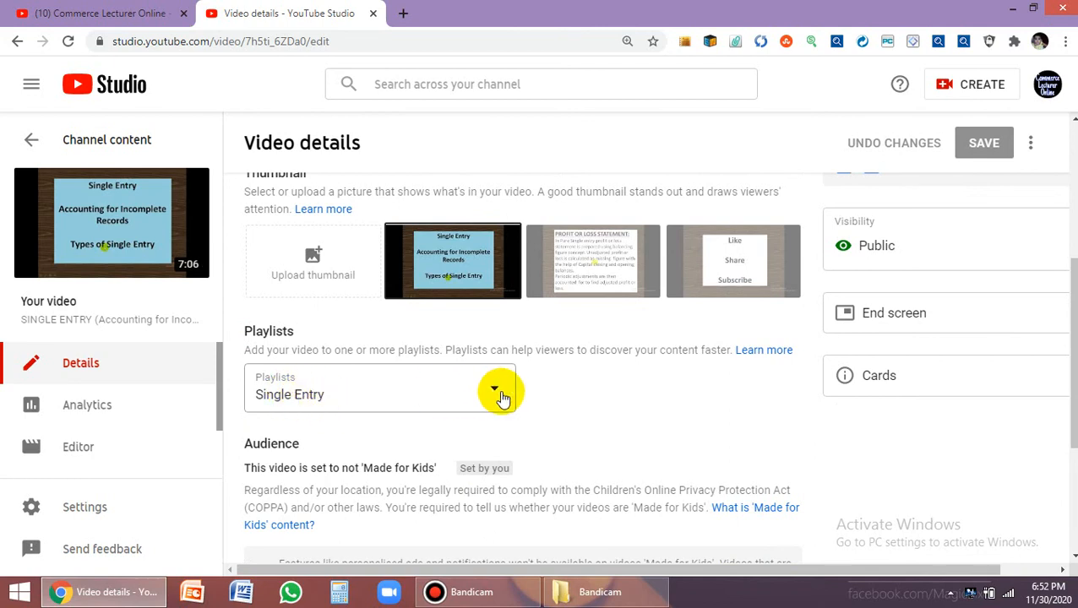
pyautogui.click(496, 391)
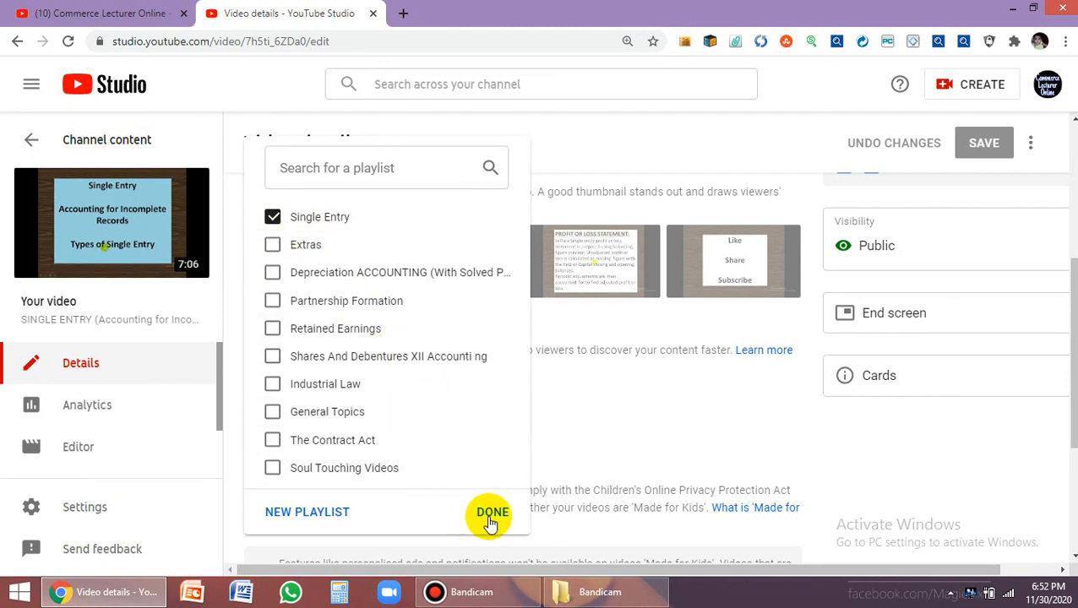
pyautogui.moveTo(404, 468)
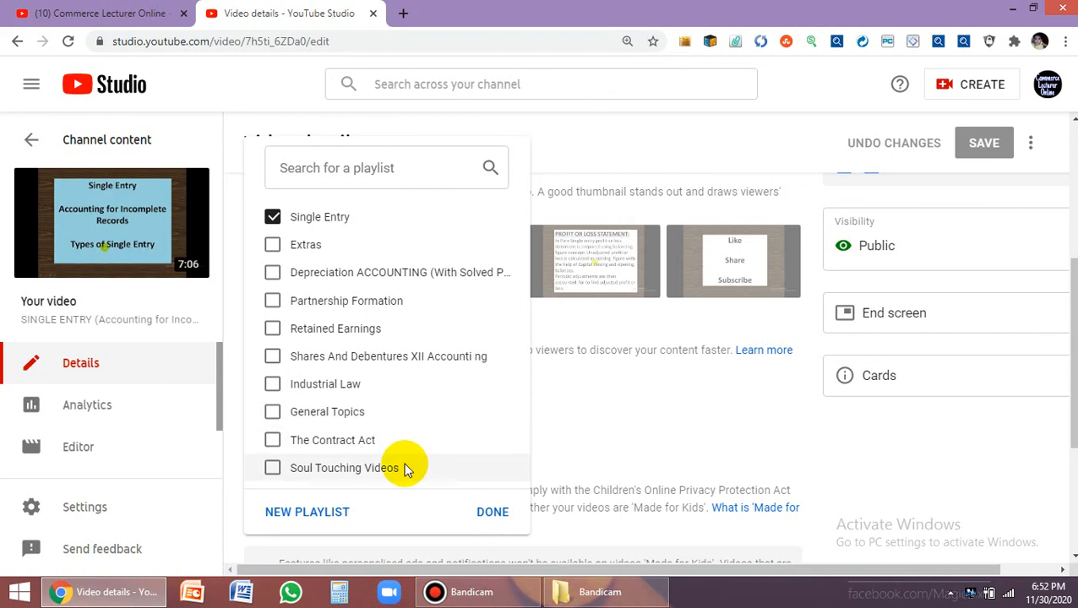
pyautogui.moveTo(459, 463)
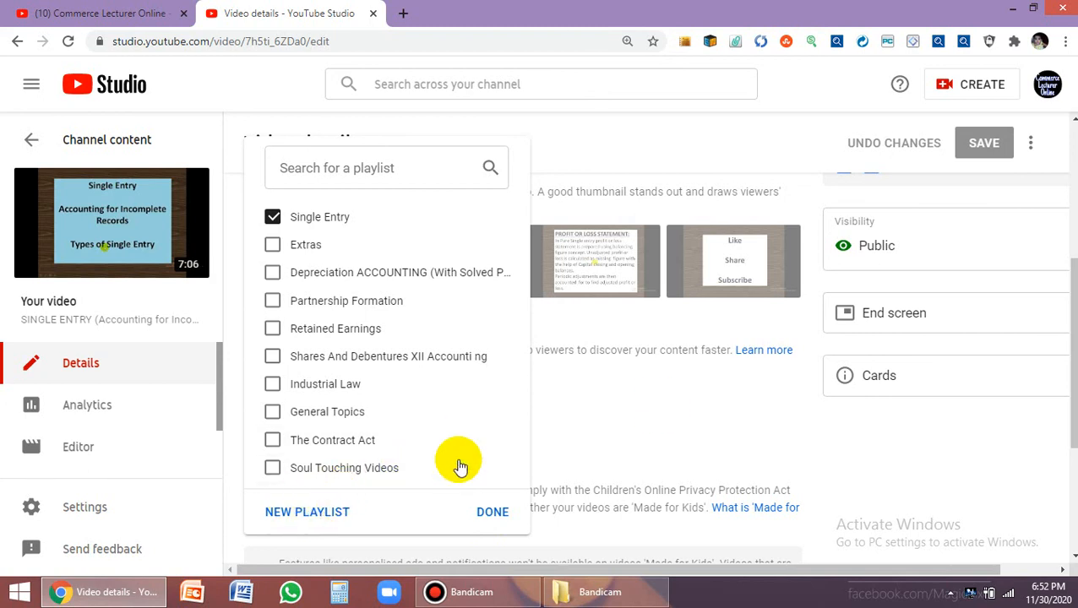
pyautogui.click(491, 512)
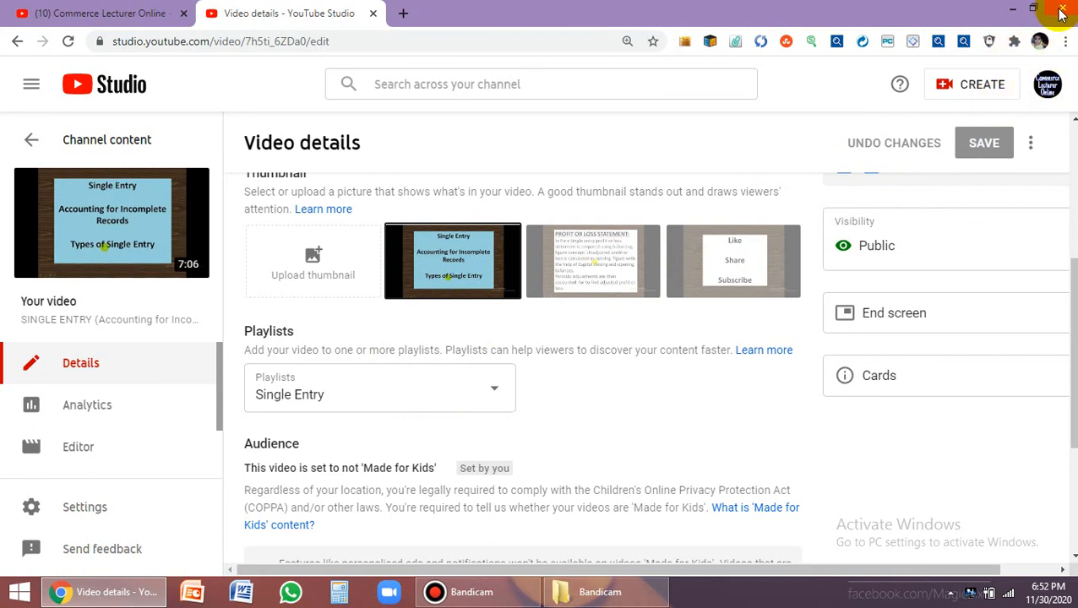
pyautogui.moveTo(1062, 10)
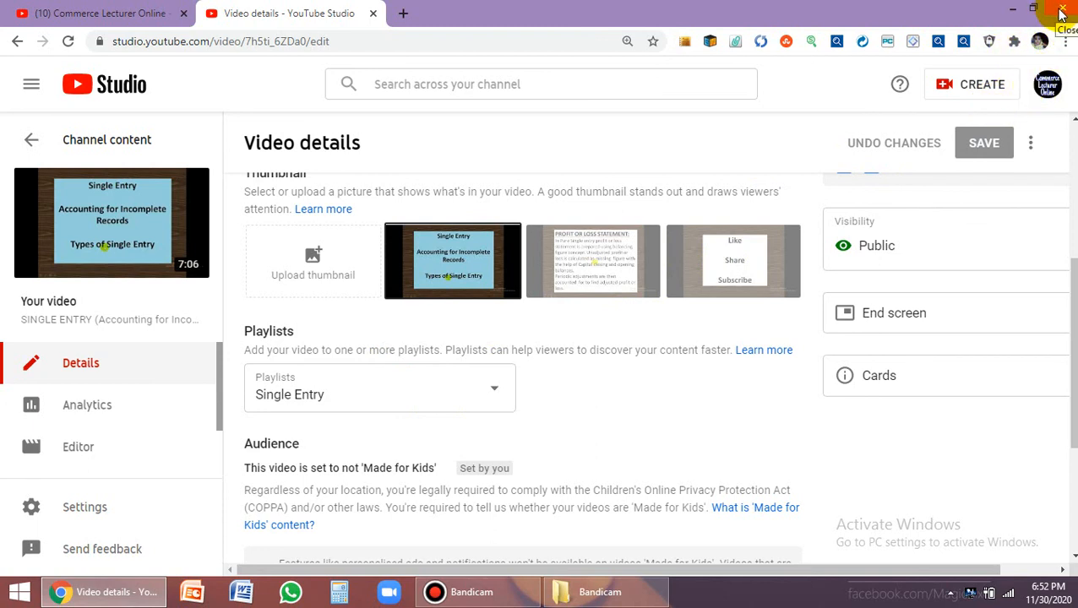